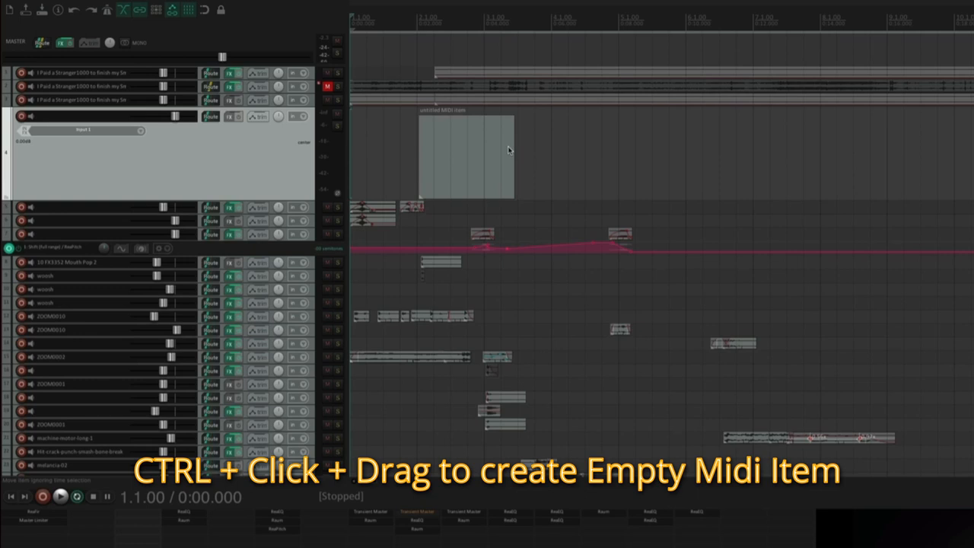
# Add JS: White Noise Generator to the empty MIDI item's take FX on track 4
pyautogui.rightClick(464, 150)
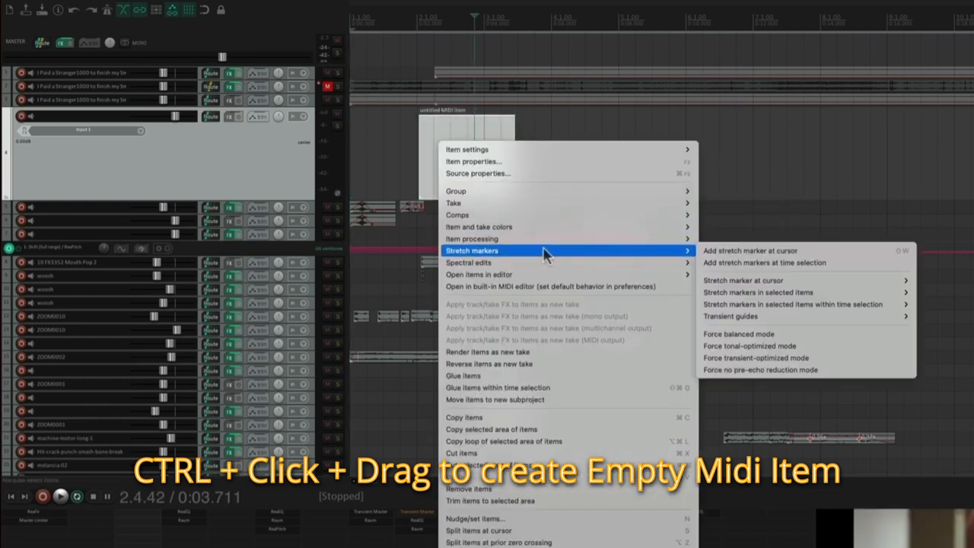
pyautogui.moveTo(453, 202)
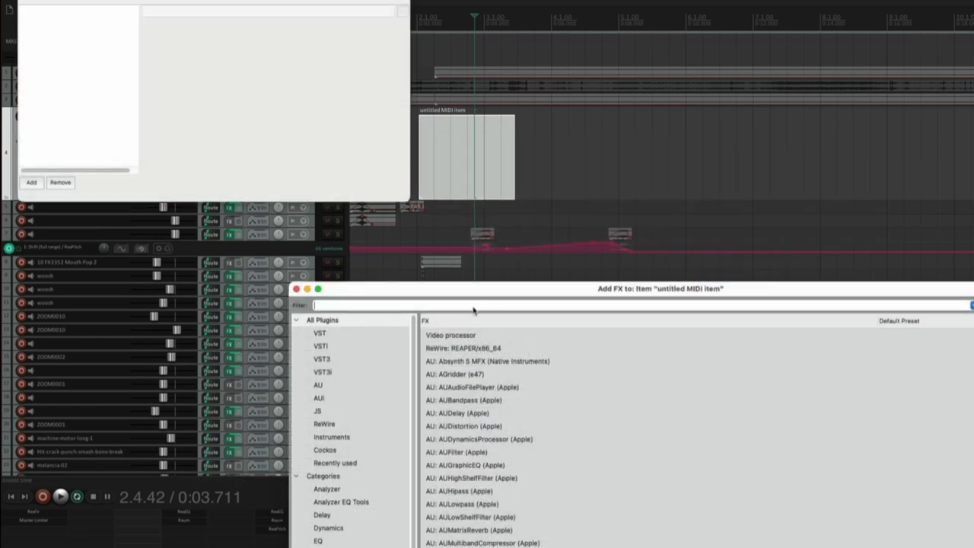
pyautogui.write('whi')
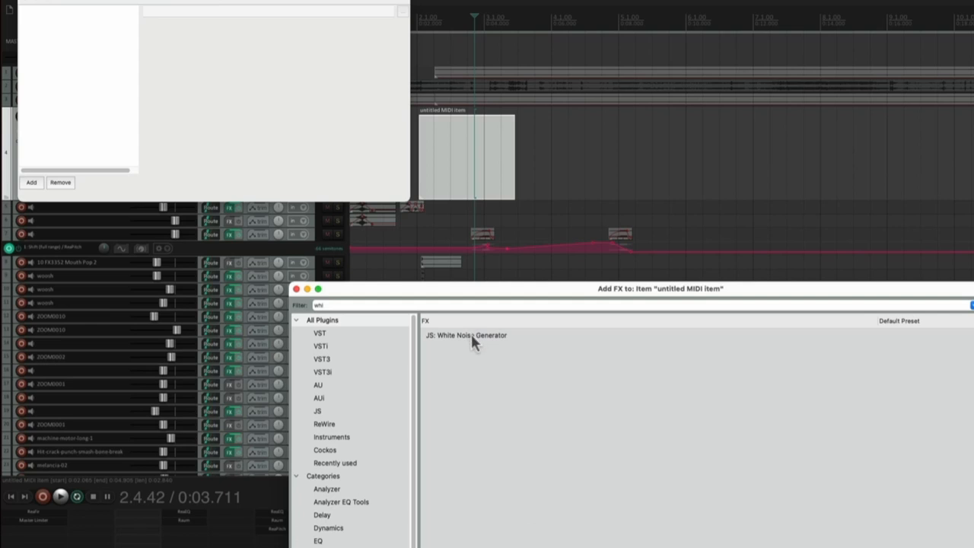
pyautogui.doubleClick(464, 335)
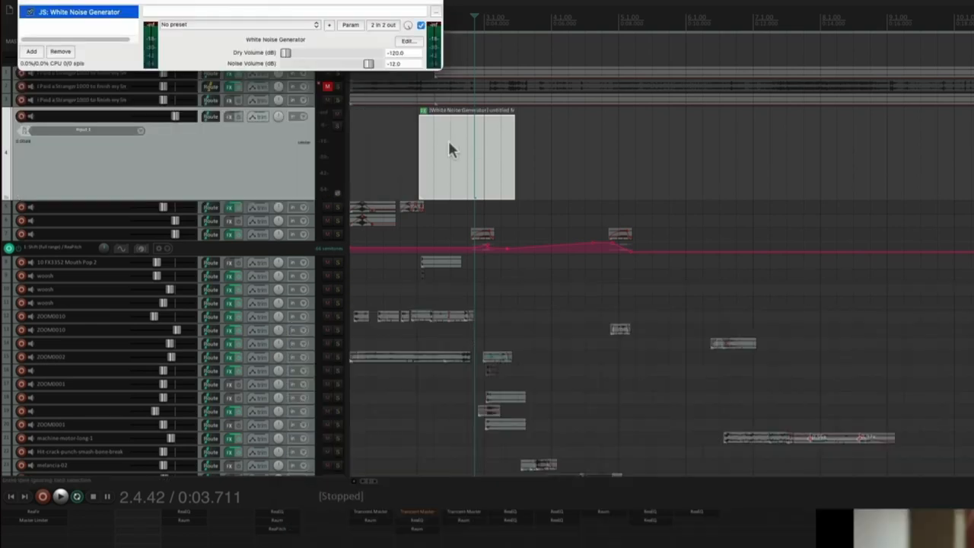
# Glue the white-noise MIDI item into an audio item showing a noise waveform
pyautogui.rightClick(466, 152)
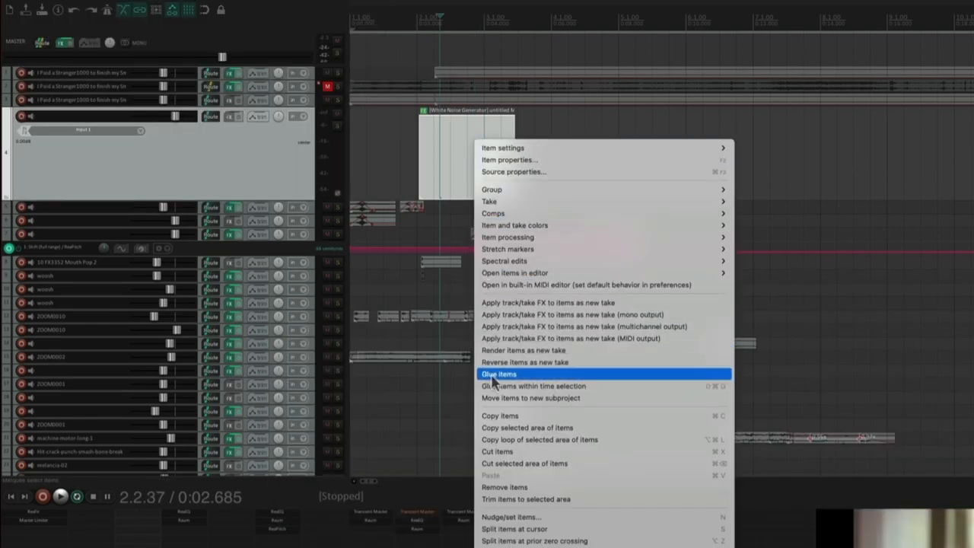
pyautogui.click(499, 373)
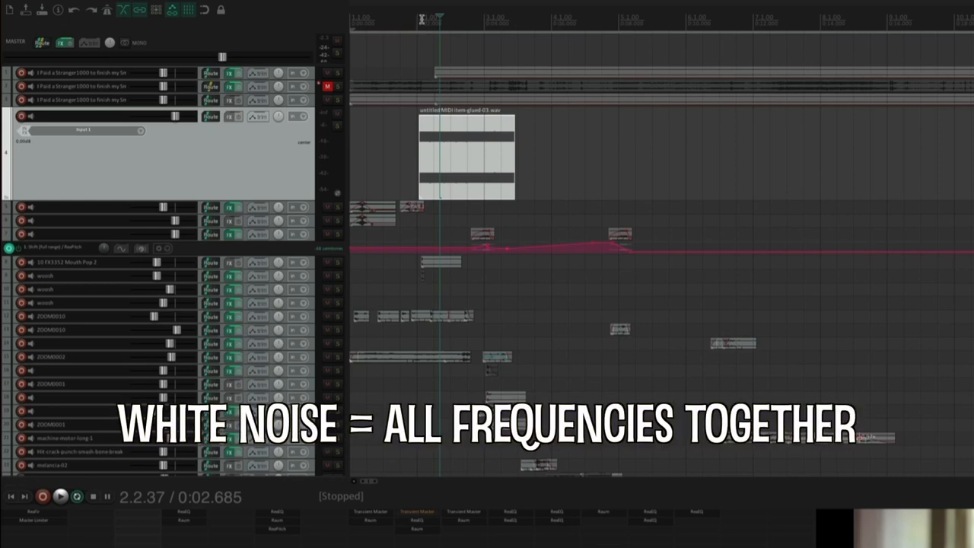
# Draw a sharp peak-and-drop take envelope on the noise item and solo its track
pyautogui.rightClick(464, 156)
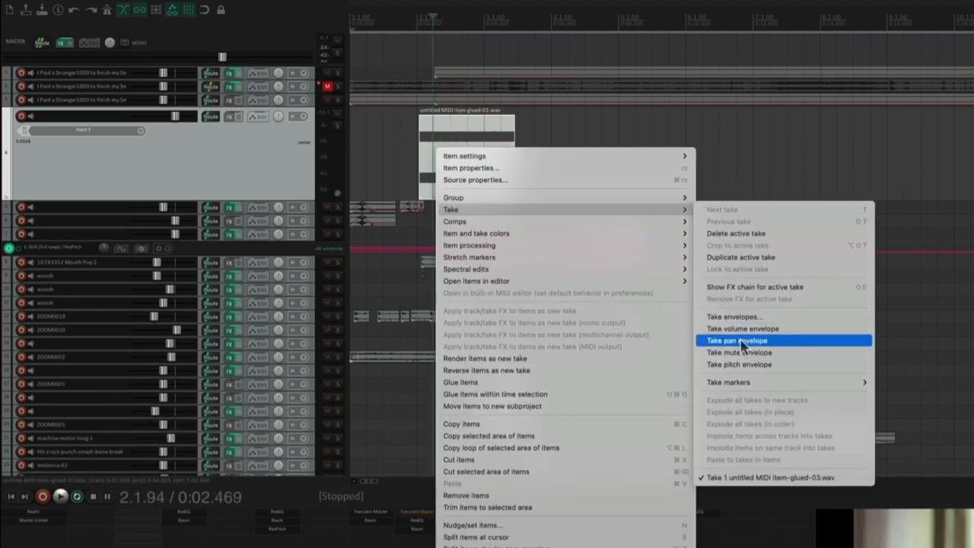
pyautogui.click(735, 340)
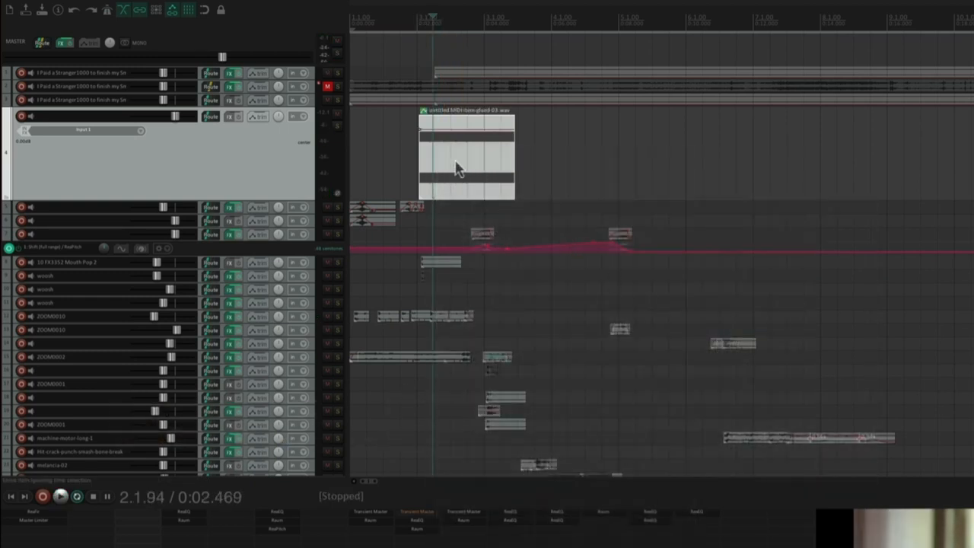
pyautogui.click(475, 389)
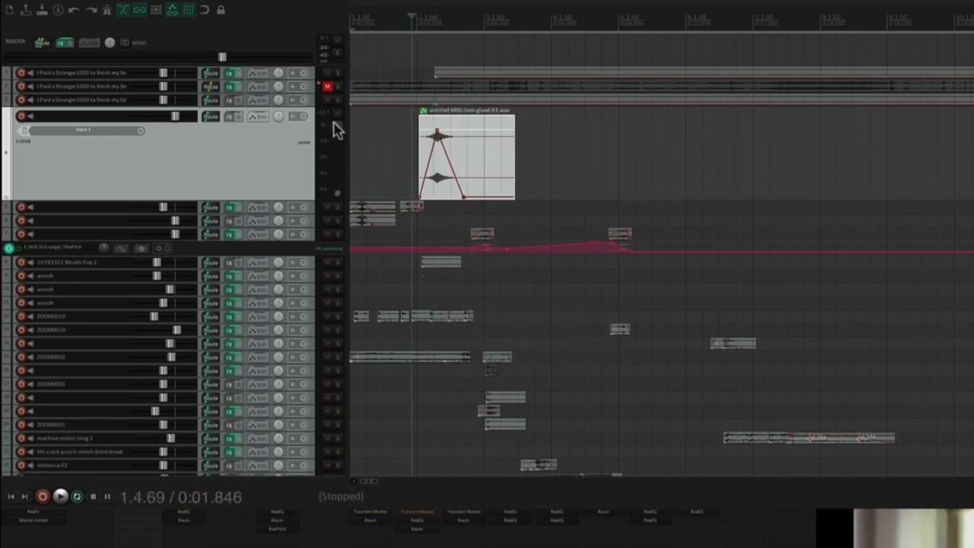
pyautogui.click(60, 496)
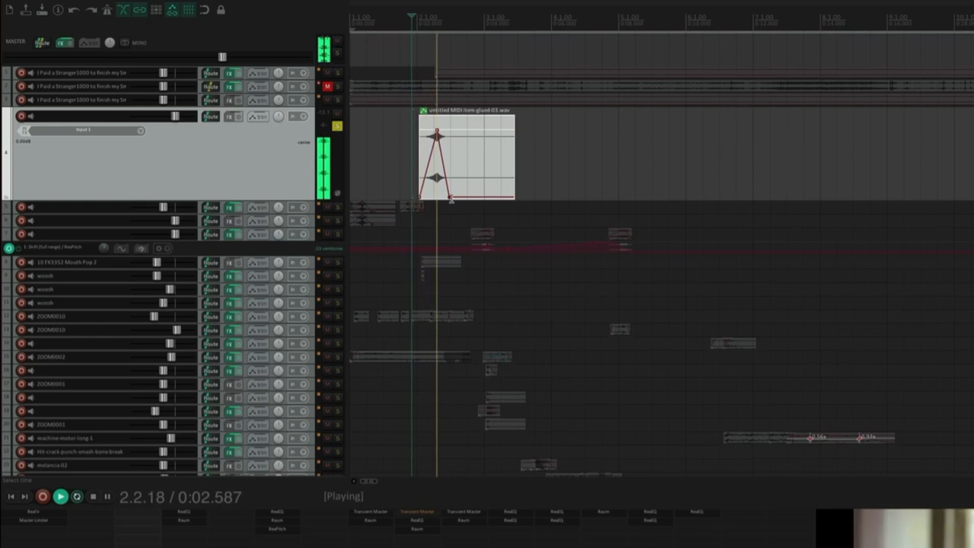
pyautogui.moveTo(438, 135); pyautogui.dragTo(438, 132)
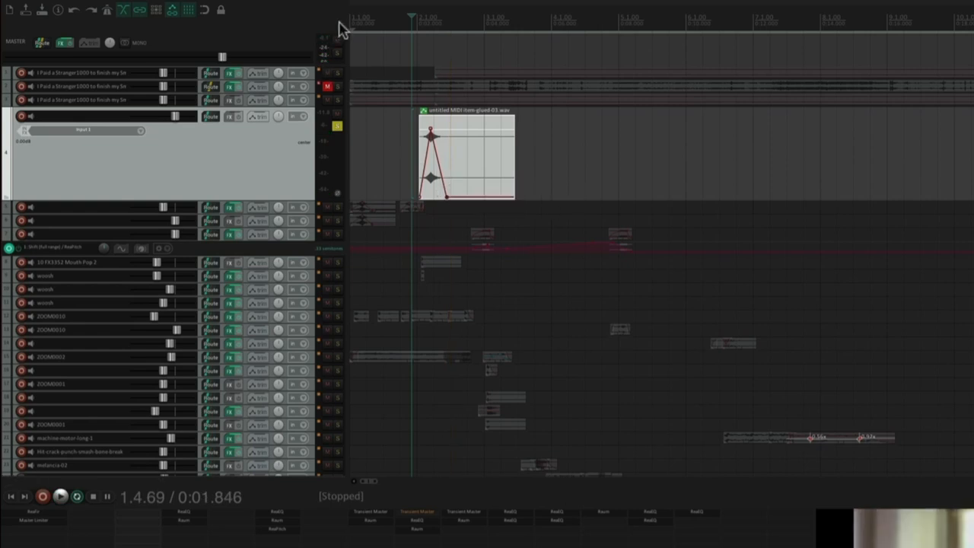
pyautogui.moveTo(259, 154)
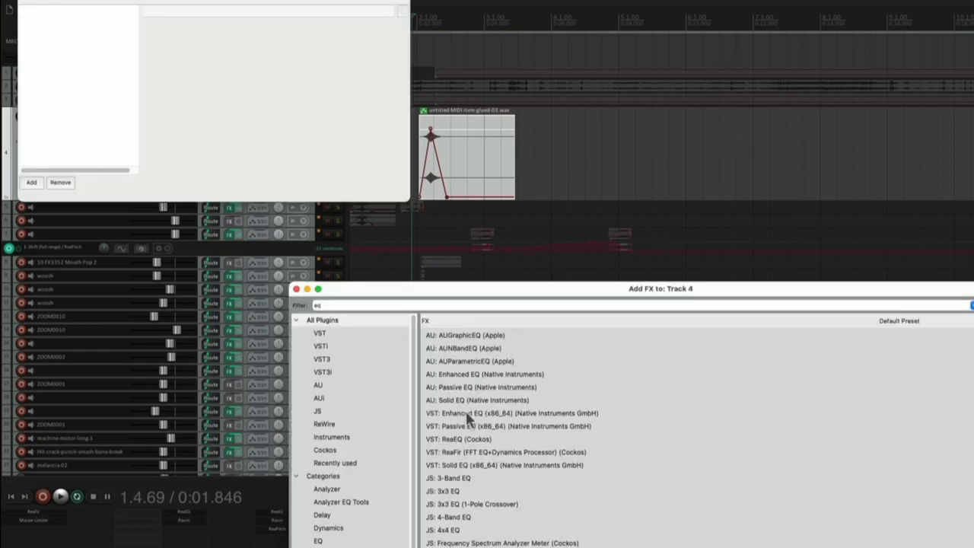
# Add ReaEQ to track 4, boosting about 9 dB at 336.6 Hz and cutting highs
pyautogui.doubleClick(458, 438)
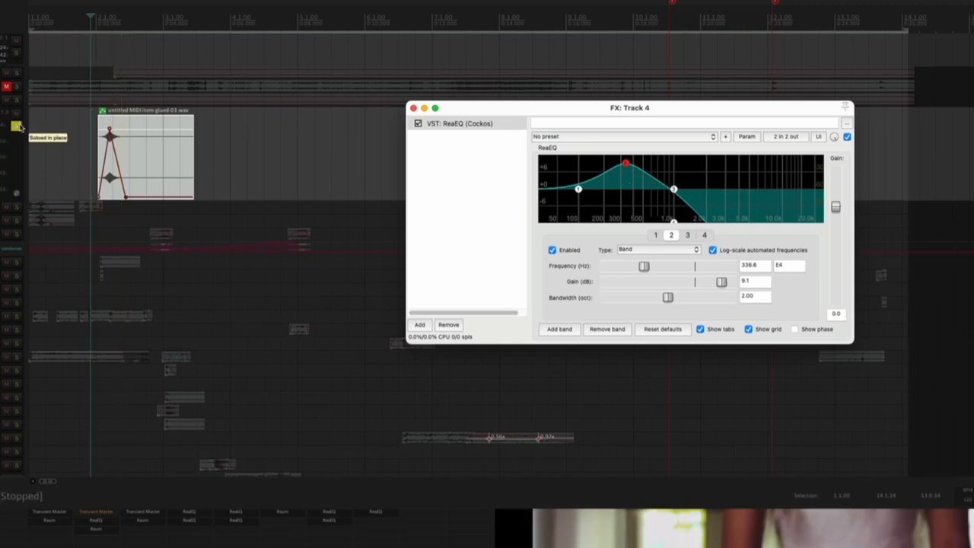
pyautogui.click(17, 114)
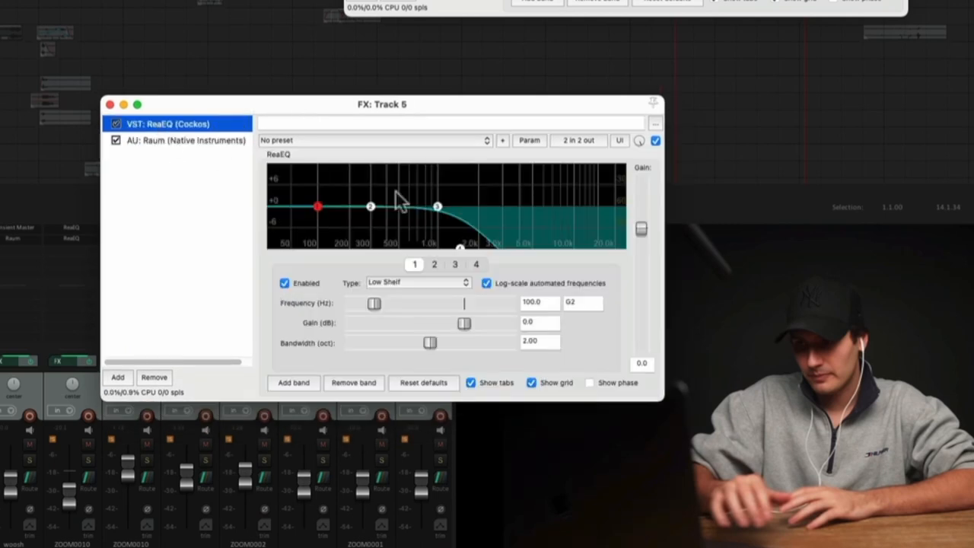
pyautogui.moveTo(643, 219)
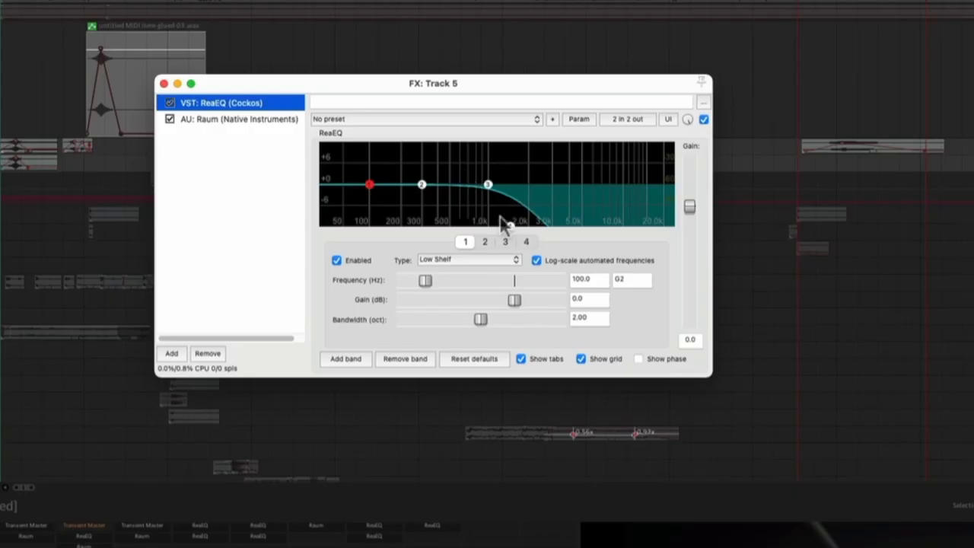
# Show track 5's FX chain, with ReaEQ's low-pass band before the Raum reverb
pyautogui.click(244, 118)
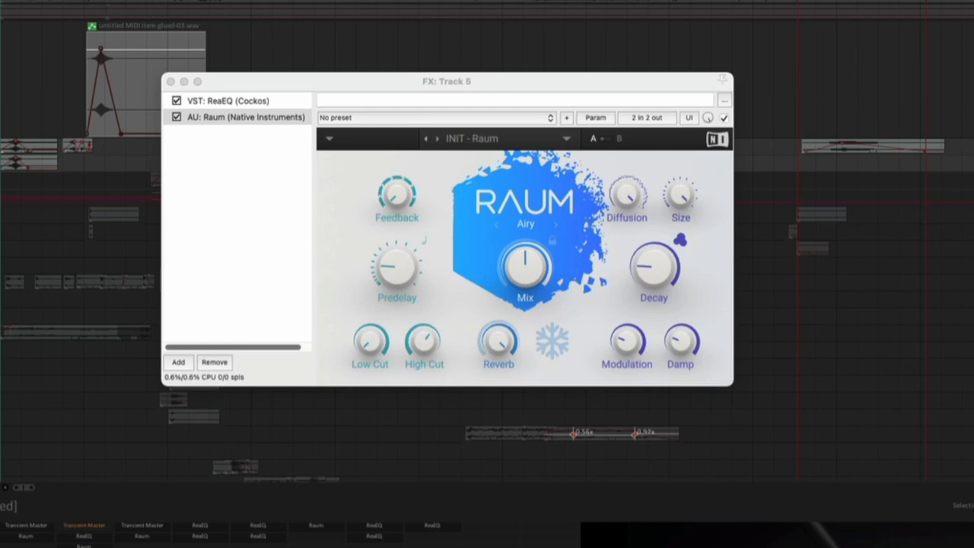
pyautogui.moveTo(164, 129)
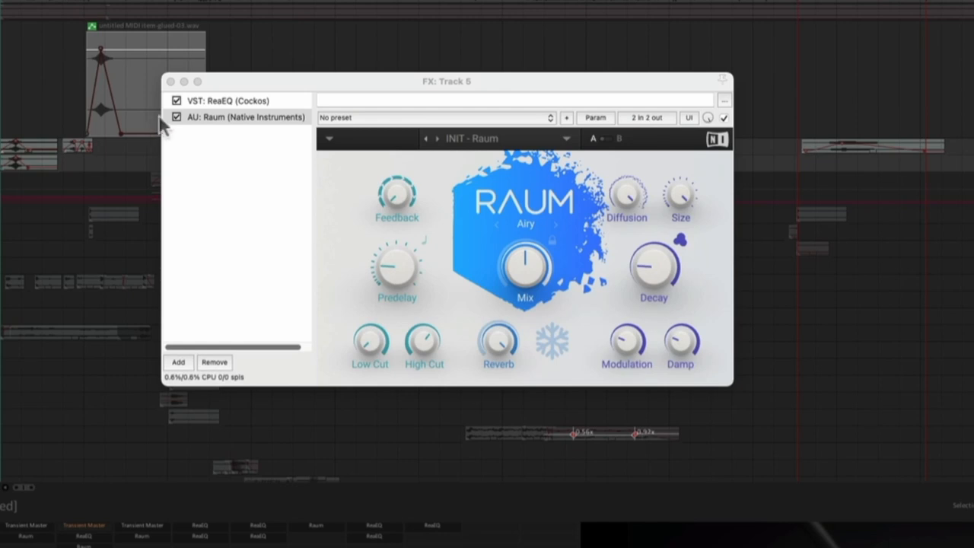
pyautogui.click(170, 82)
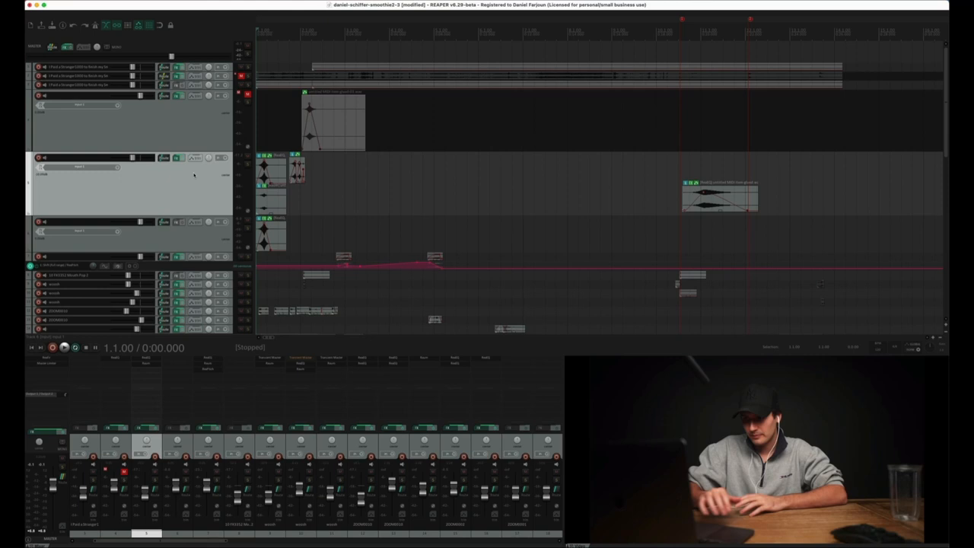
pyautogui.click(64, 346)
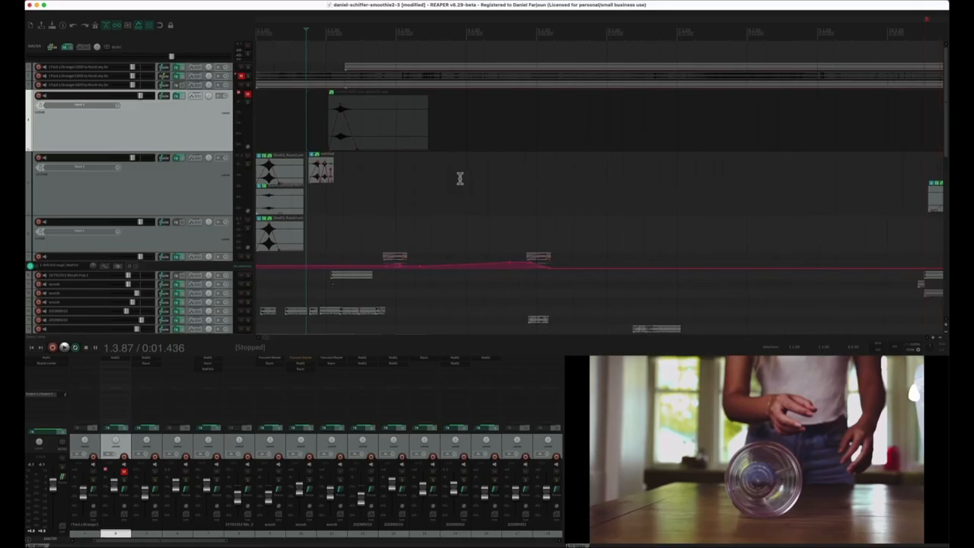
pyautogui.moveTo(193, 118)
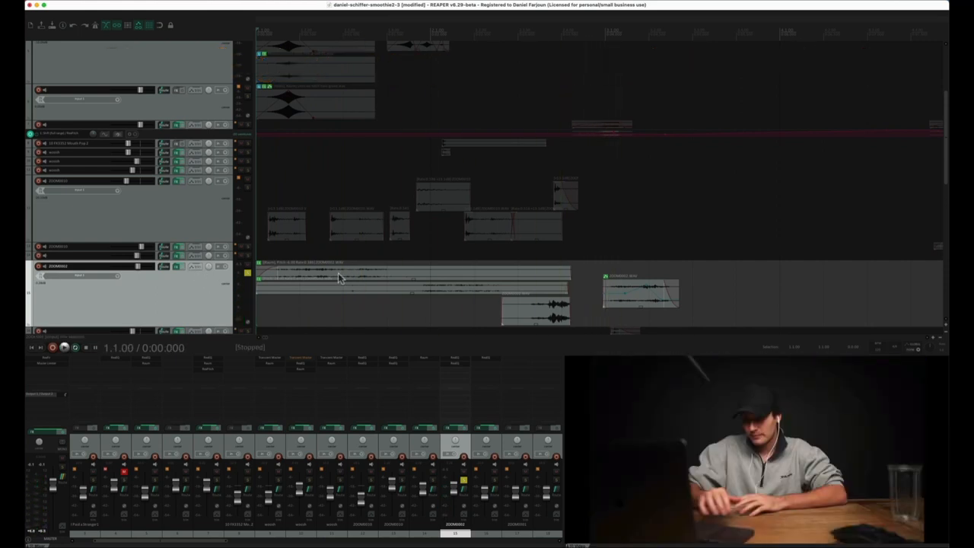
pyautogui.doubleClick(411, 278)
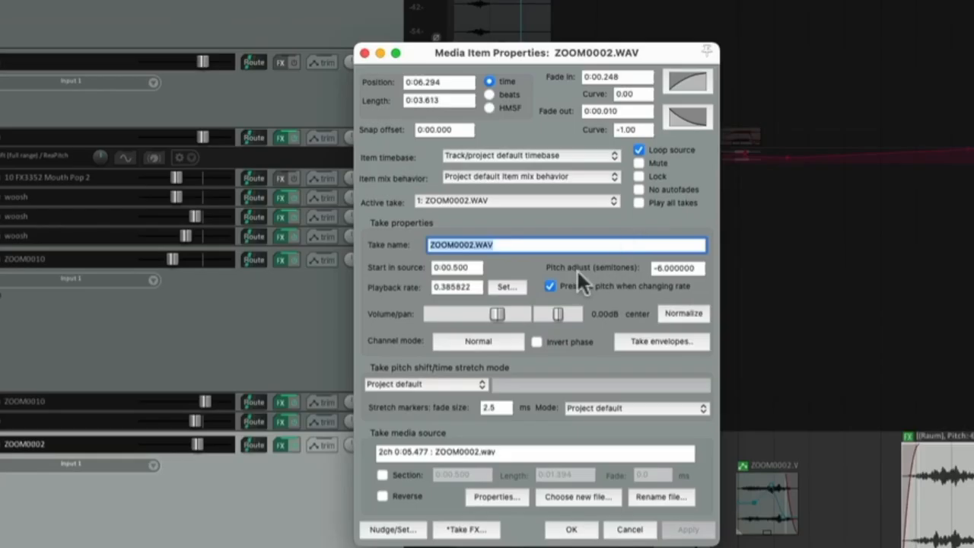
pyautogui.moveTo(681, 270)
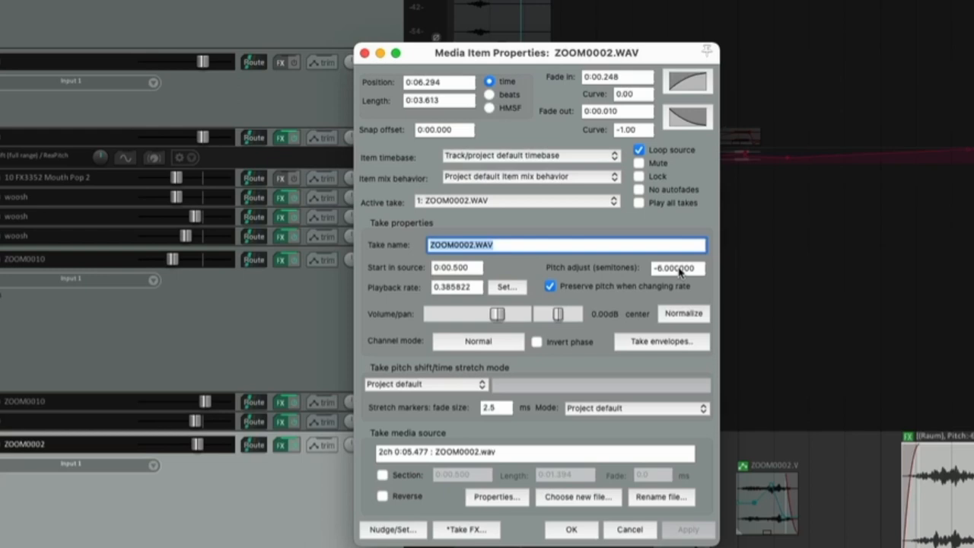
pyautogui.moveTo(418, 300)
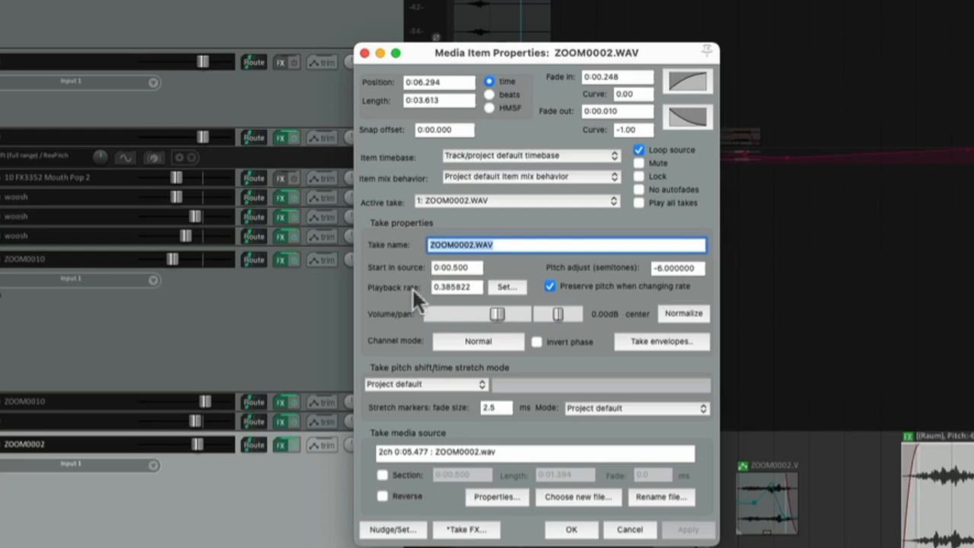
pyautogui.moveTo(411, 293)
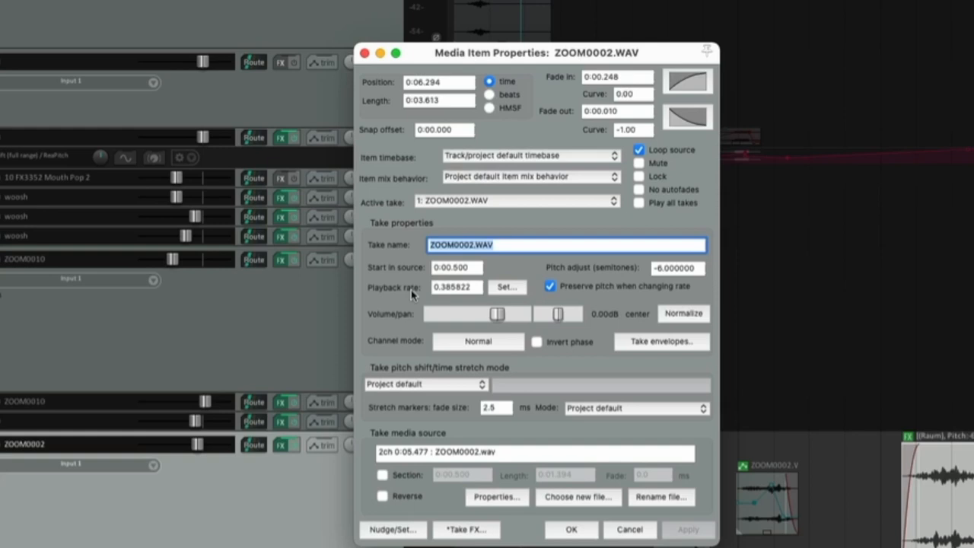
pyautogui.moveTo(438, 304)
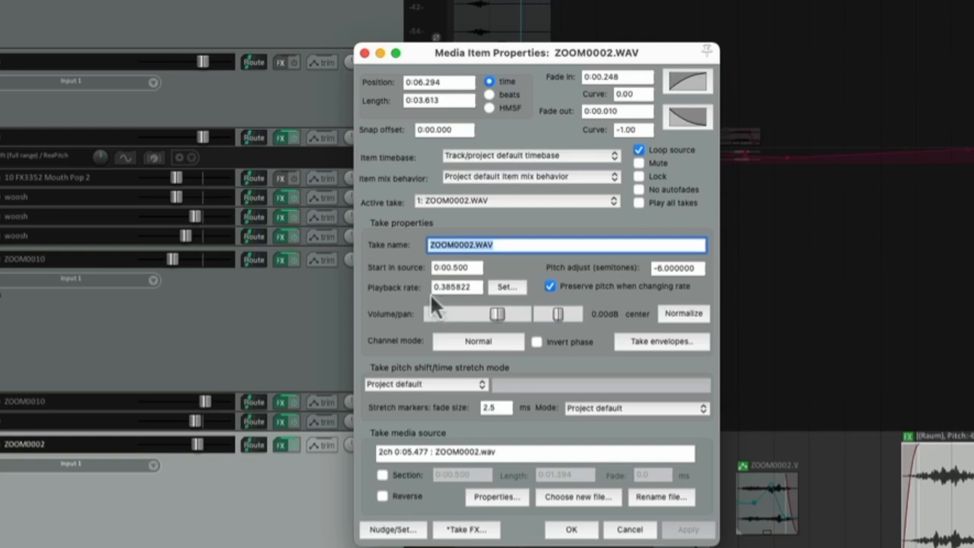
pyautogui.moveTo(643, 320)
pyautogui.write('0')
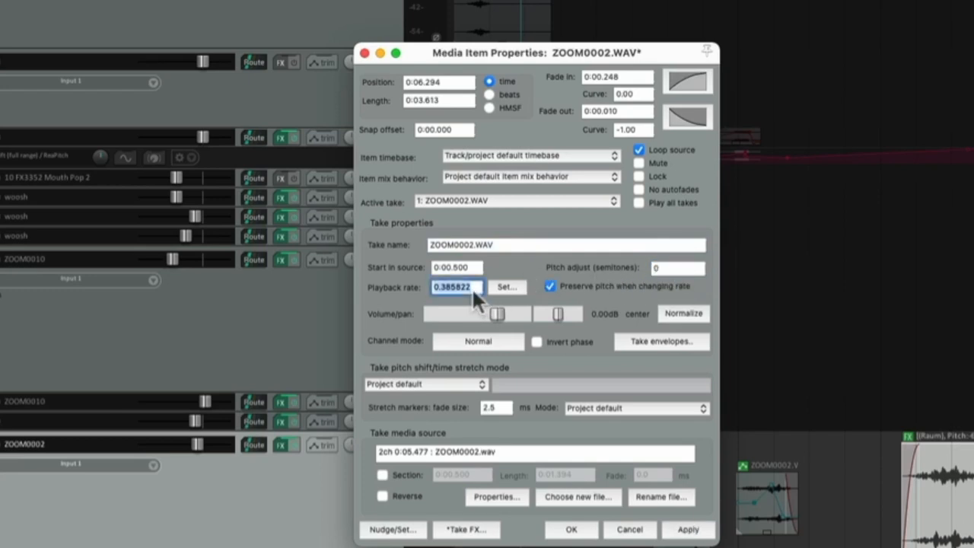
pyautogui.click(570, 529)
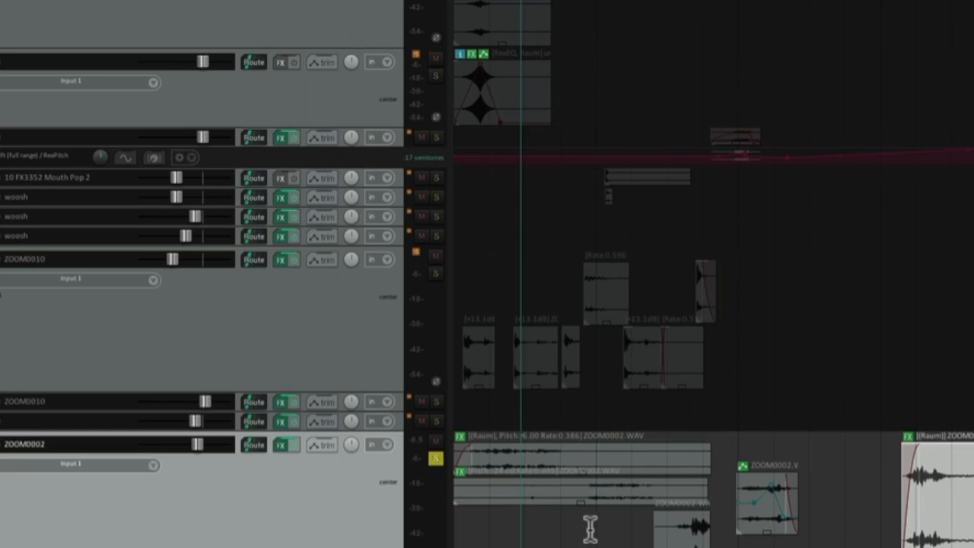
pyautogui.moveTo(805, 462)
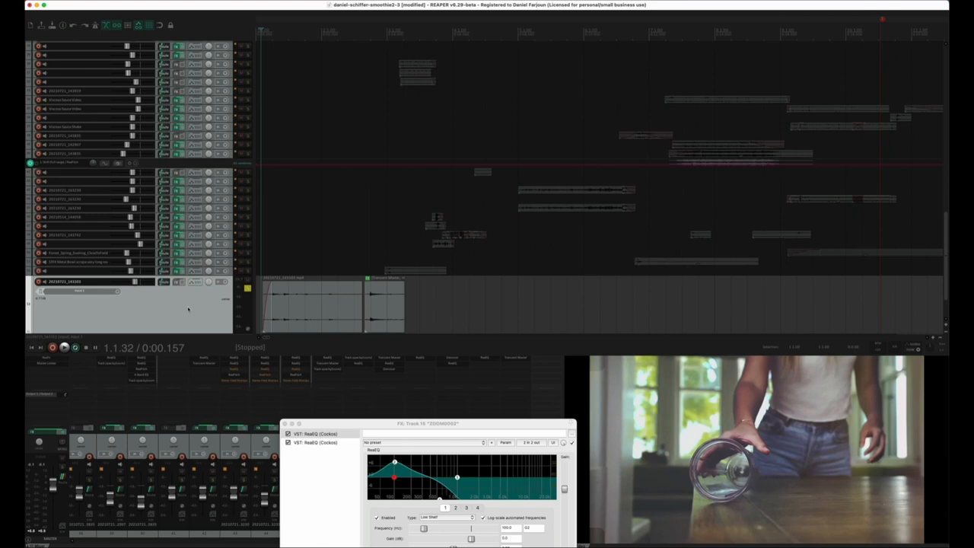
pyautogui.moveTo(233, 66)
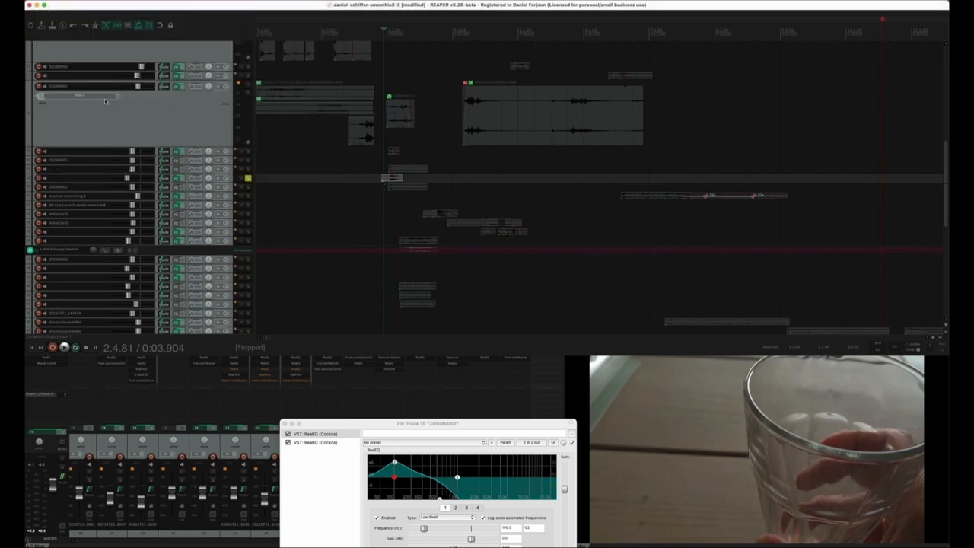
# Select the foley track with the rising ReaPitch shift envelope lane
pyautogui.click(65, 347)
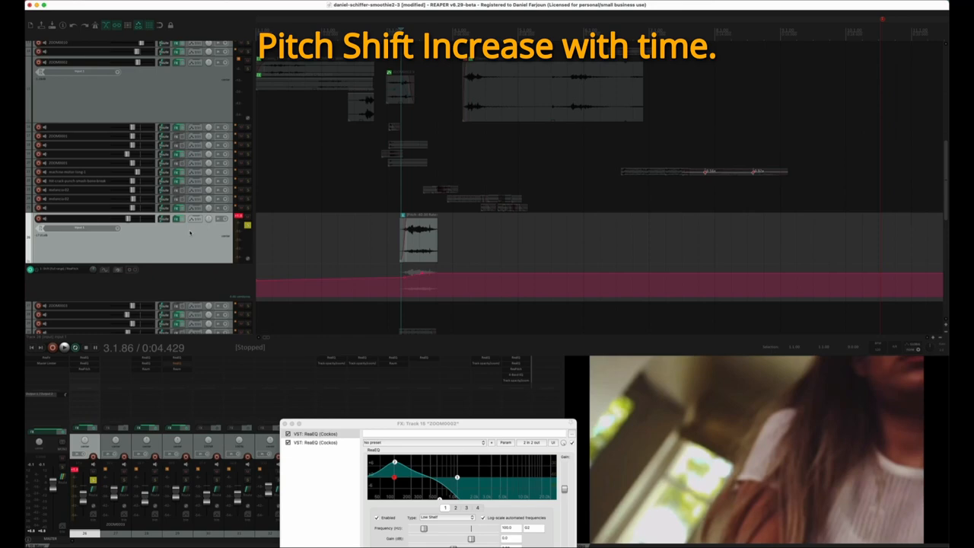
# Open track 26's FX chain to set ReaPitch's full-range shift
pyautogui.click(221, 265)
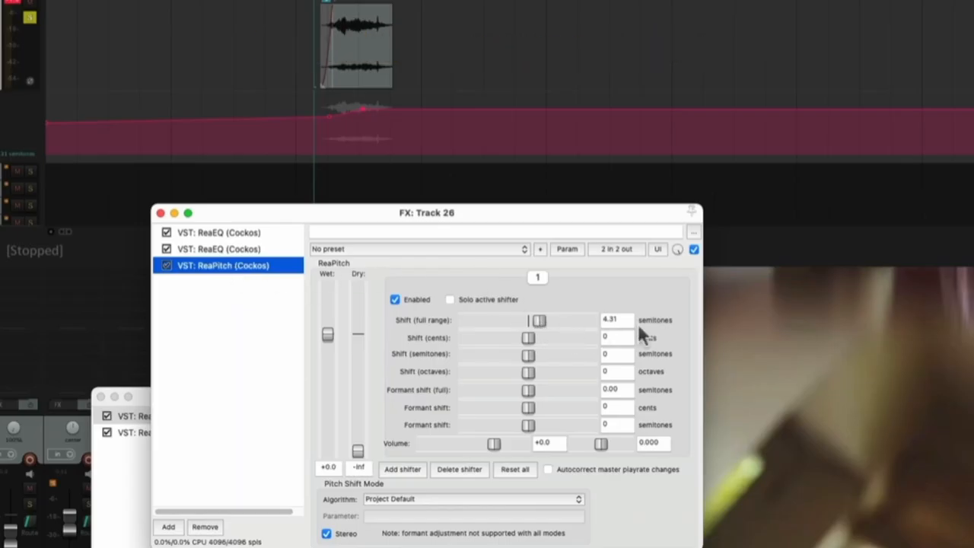
pyautogui.moveTo(613, 329)
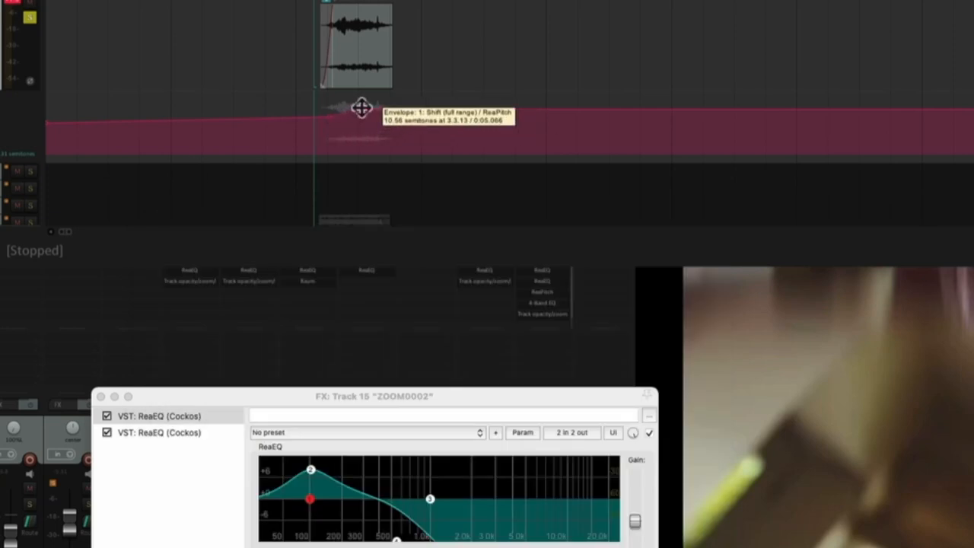
pyautogui.moveTo(360, 116)
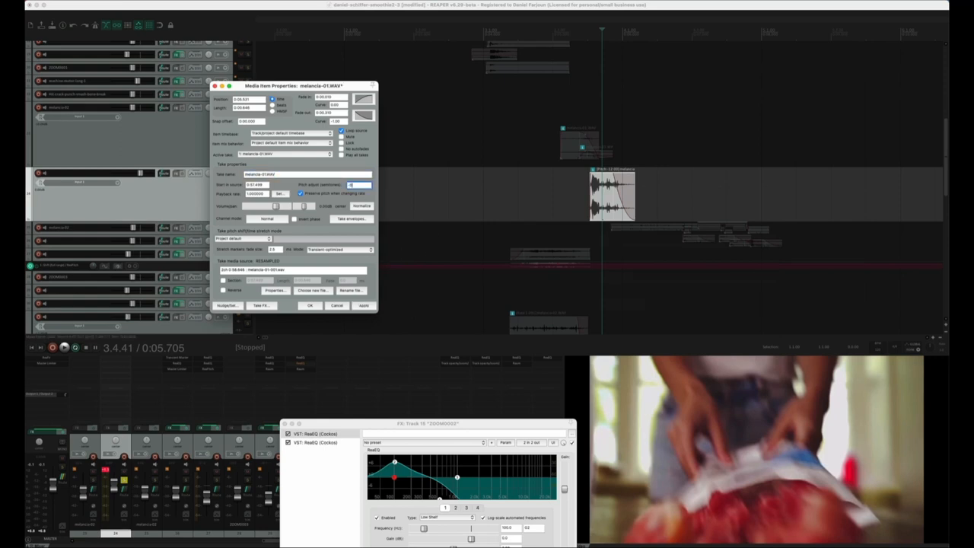
# Select the melancia-01.WAV item to adjust its pitch in semitones
pyautogui.click(309, 305)
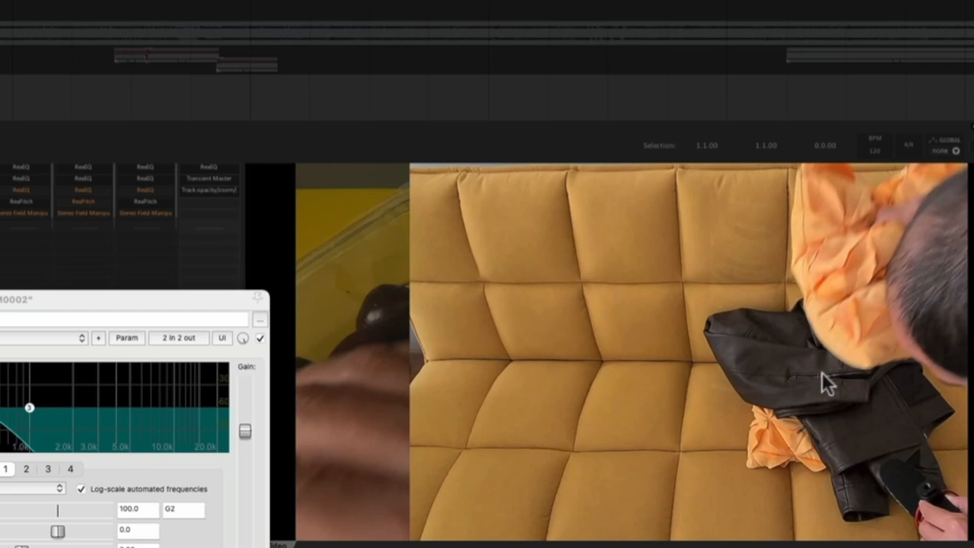
pyautogui.moveTo(787, 445)
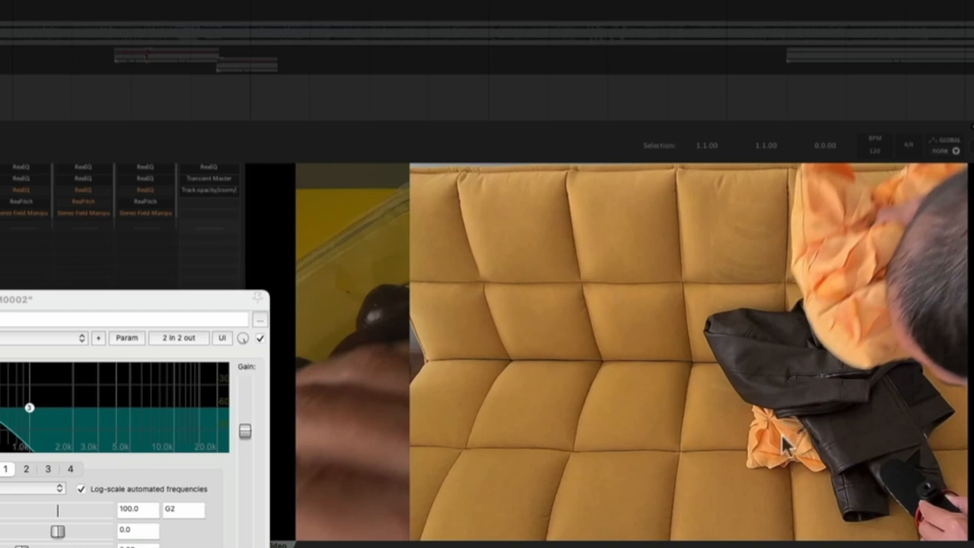
pyautogui.moveTo(917, 495)
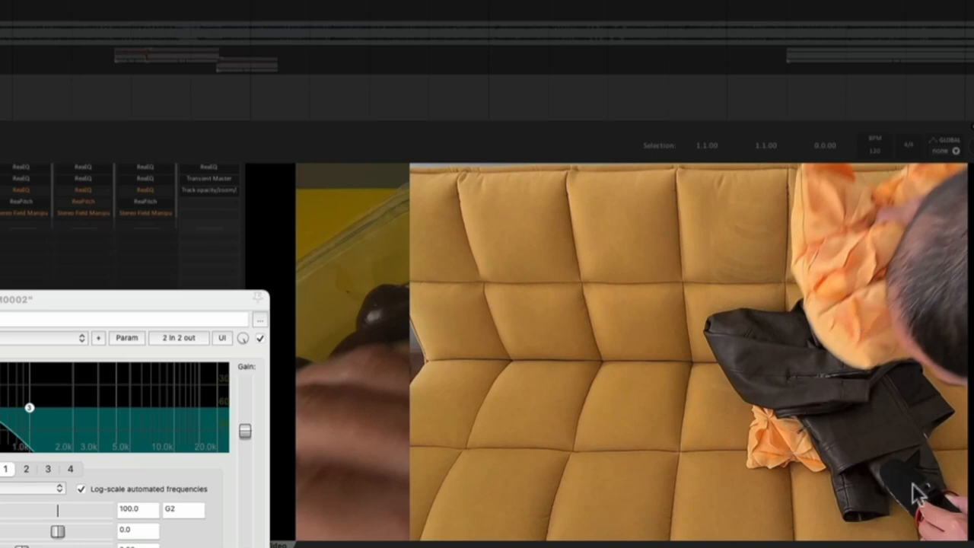
pyautogui.moveTo(873, 236)
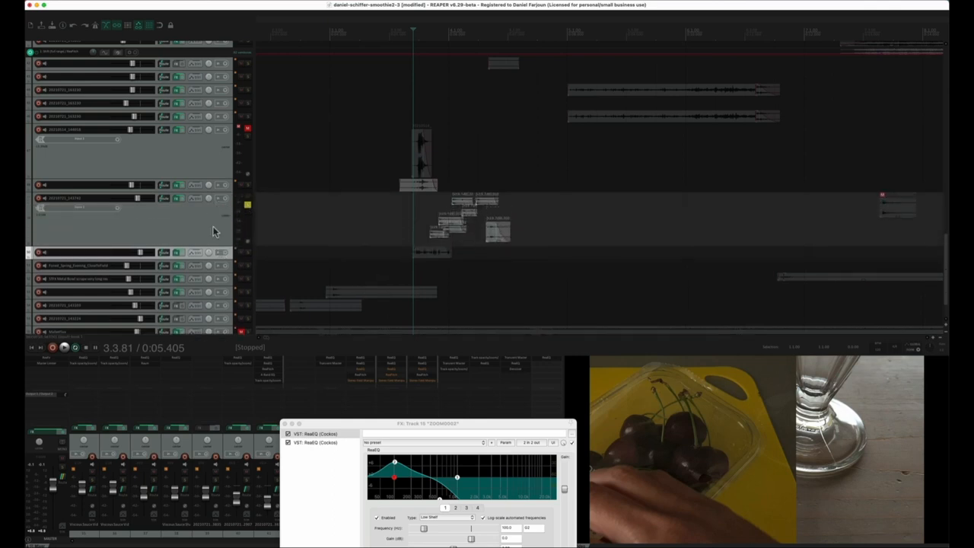
# Place the edit cursor near 4.1.96, where frozen fruit pours from the bag
pyautogui.click(64, 347)
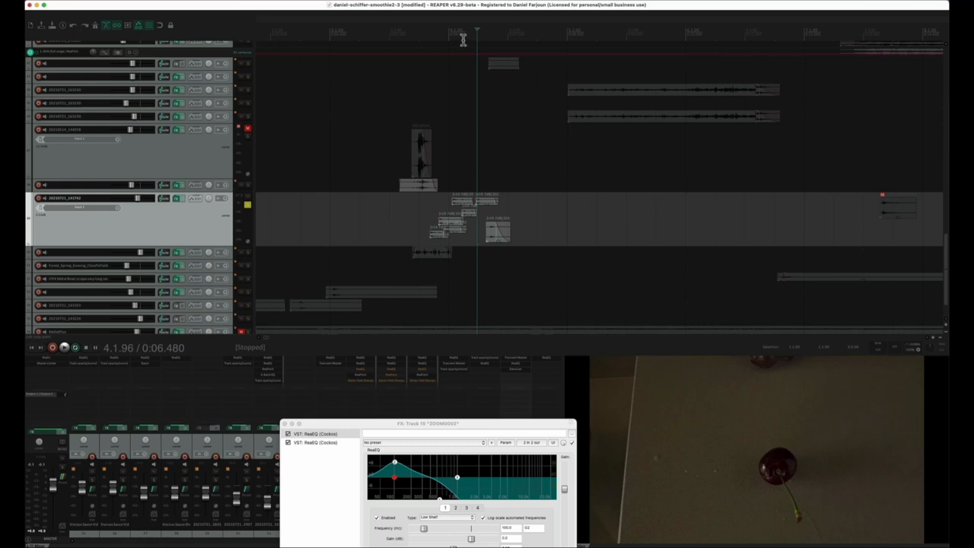
pyautogui.moveTo(464, 41)
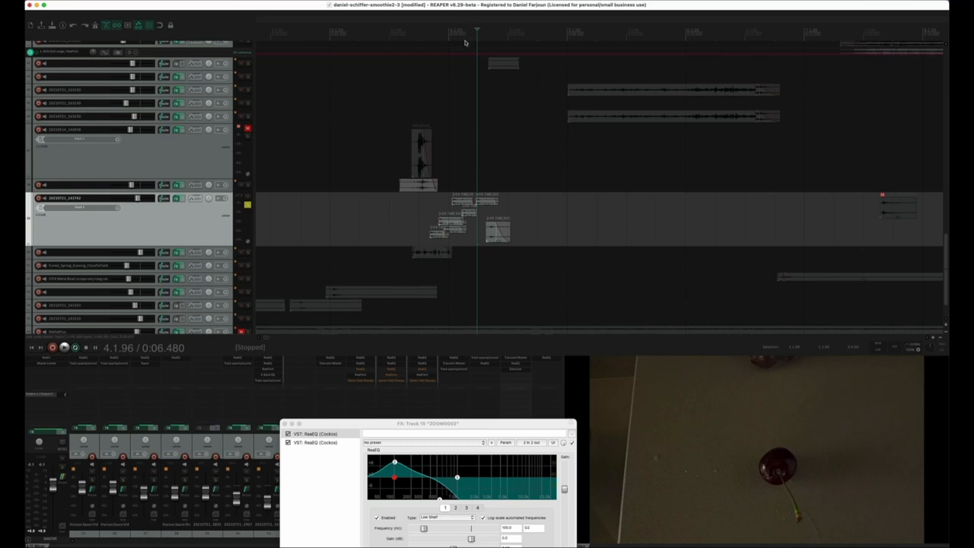
pyautogui.moveTo(467, 43)
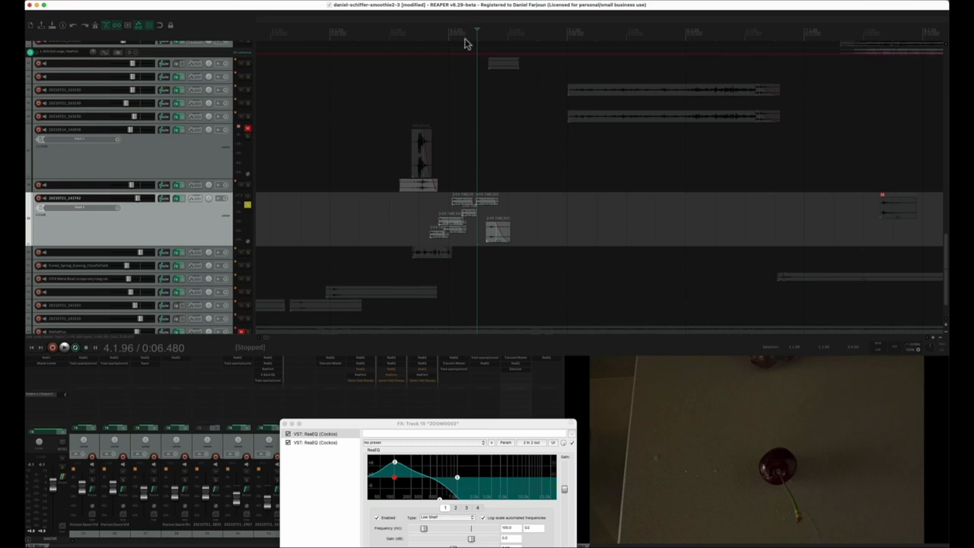
pyautogui.moveTo(465, 41)
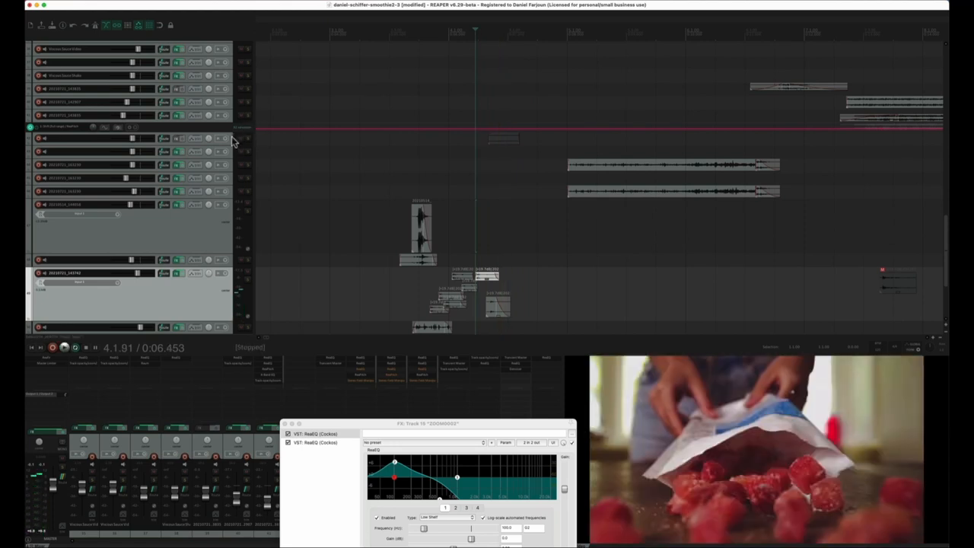
# Play the arrangement from about 4.2.72 over the fruit dropping into the jar
pyautogui.click(64, 347)
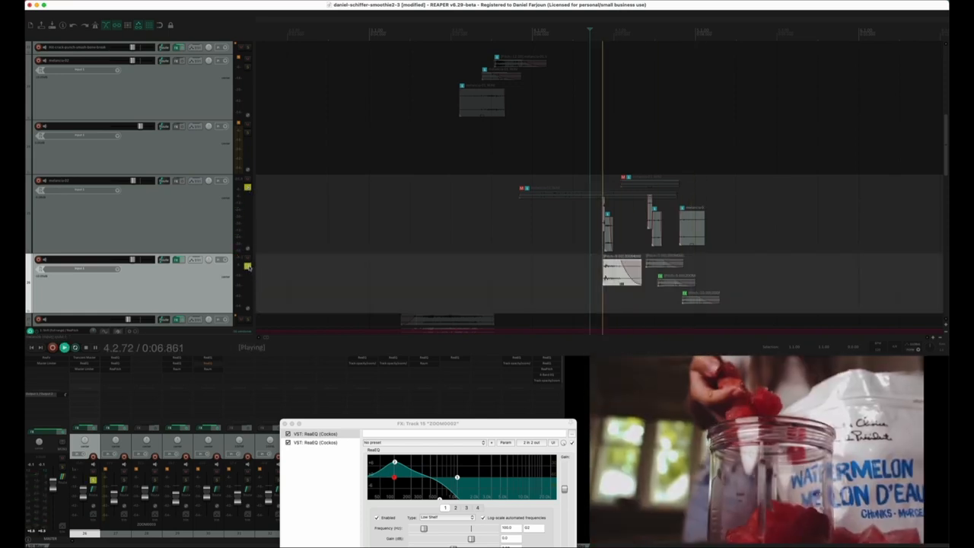
# Show the ReaPitch Shift envelope lane, peaking at 23.90 semitones near 4.4.62
pyautogui.click(64, 347)
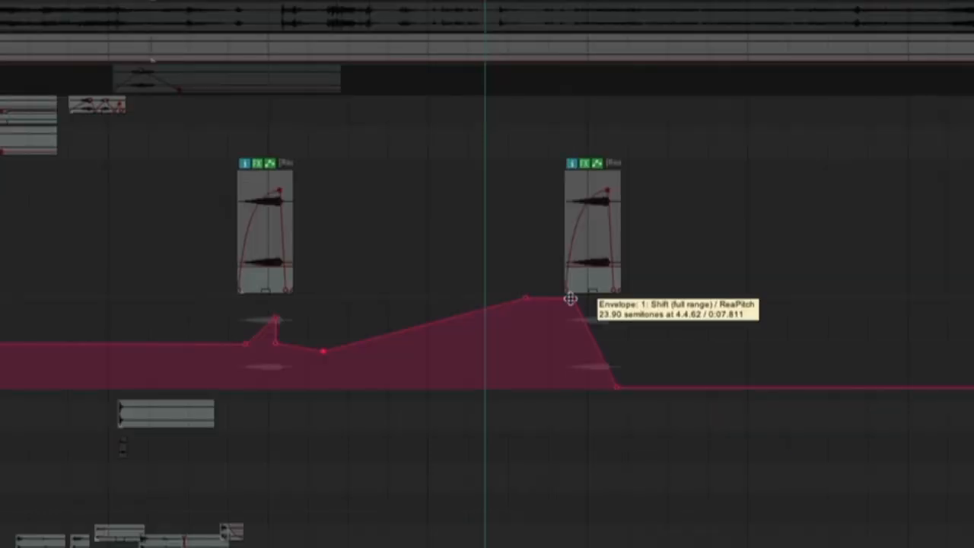
# Drag the ReaPitch Shift envelope's peak point to reshape the pitch ramp
pyautogui.moveTo(569, 297); pyautogui.dragTo(618, 389)
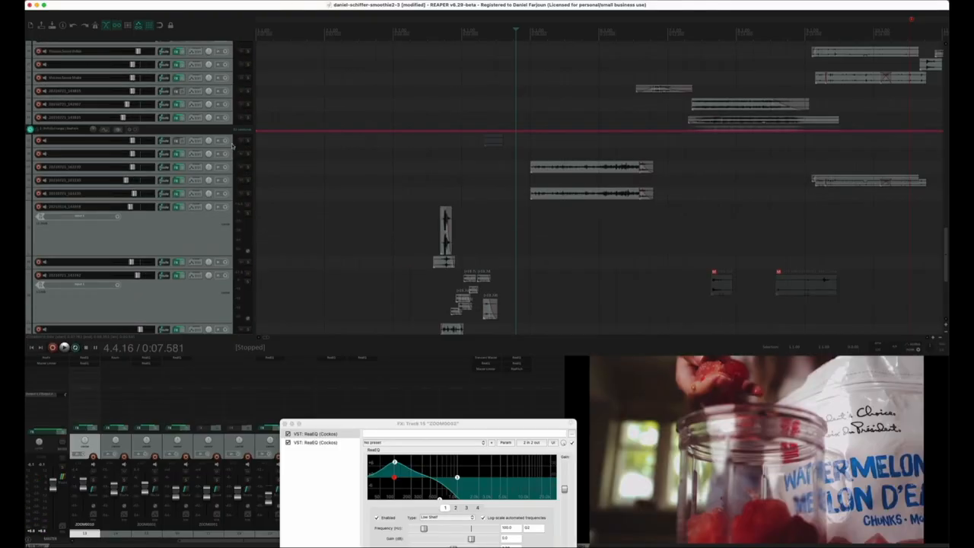
# Set the 20210721_163230.mp4 item's take channel mode to Stereo
pyautogui.click(65, 166)
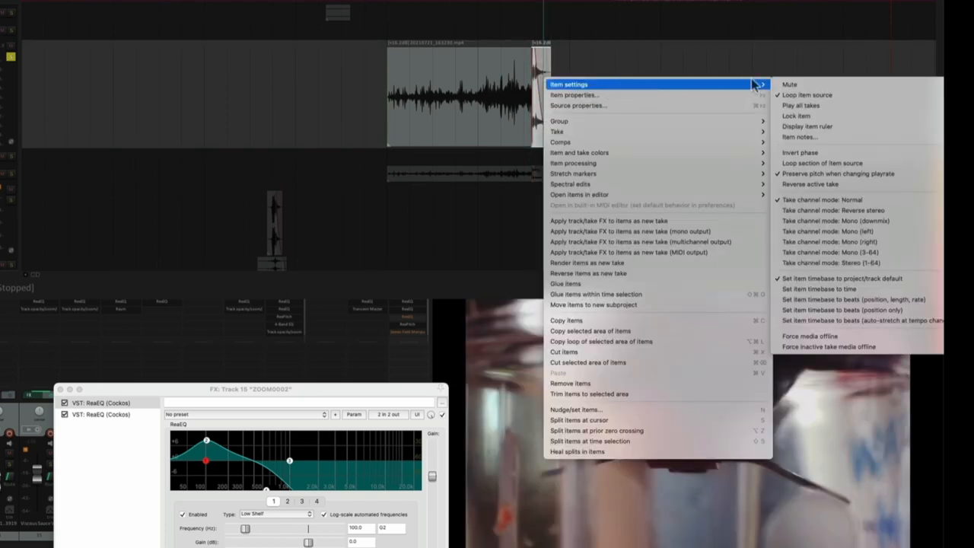
pyautogui.moveTo(856, 262)
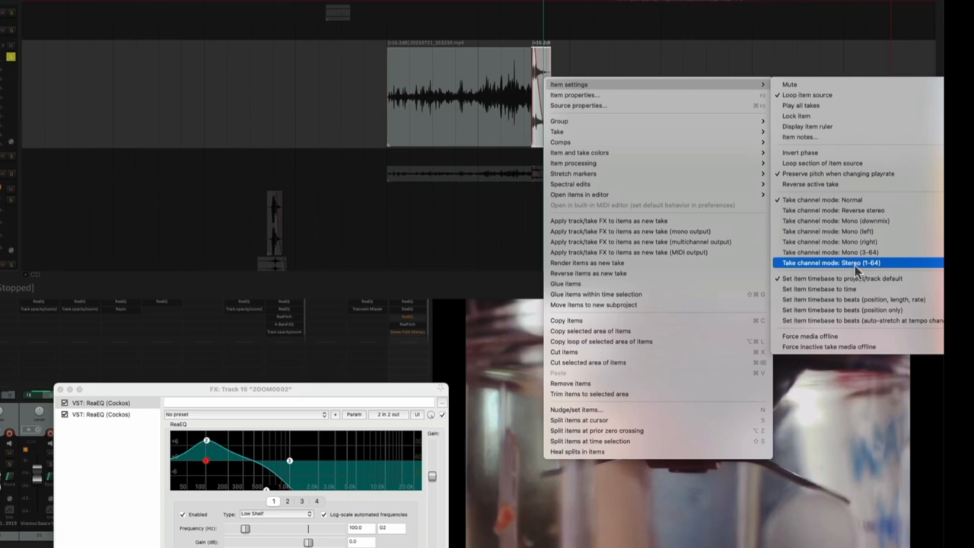
pyautogui.click(833, 263)
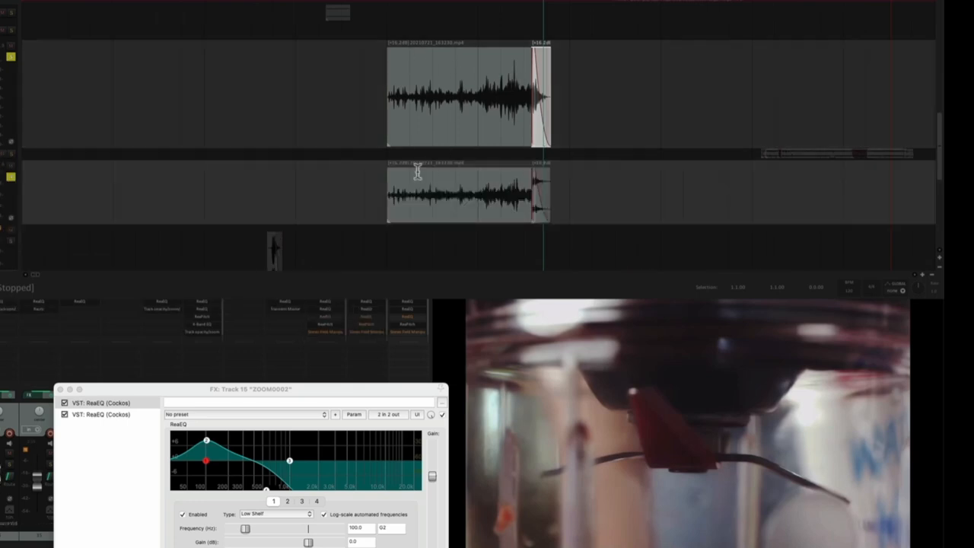
pyautogui.moveTo(434, 183)
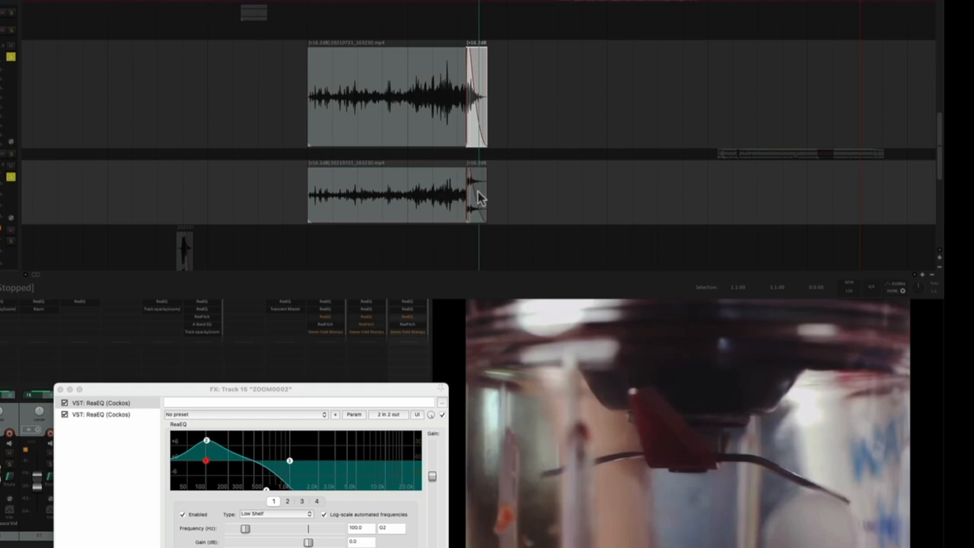
# Make the lower clip copy play only its right channel
pyautogui.rightClick(477, 196)
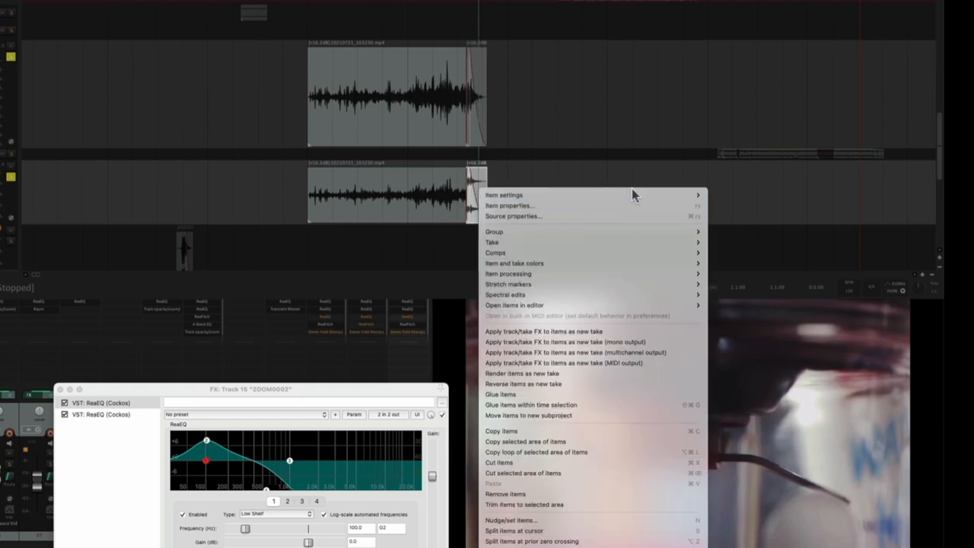
pyautogui.moveTo(504, 195)
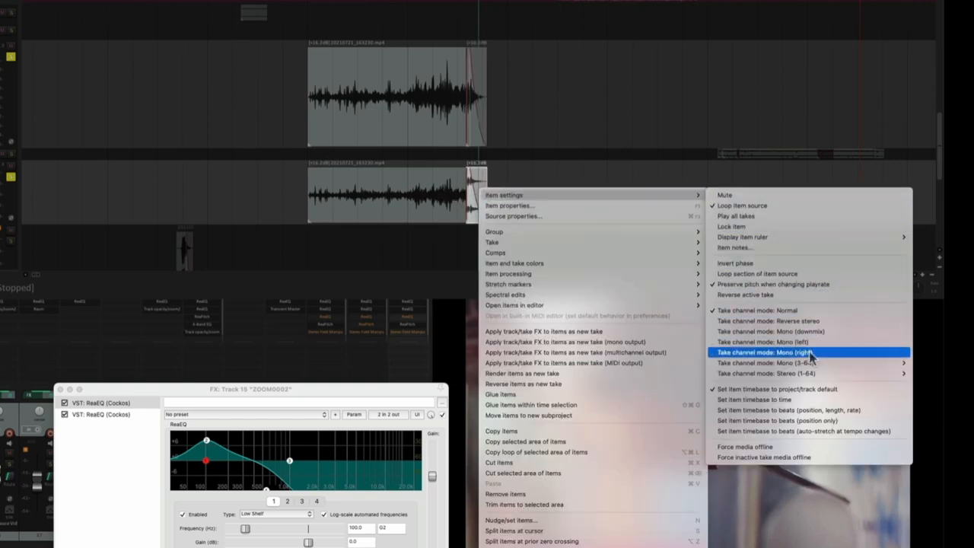
pyautogui.click(761, 352)
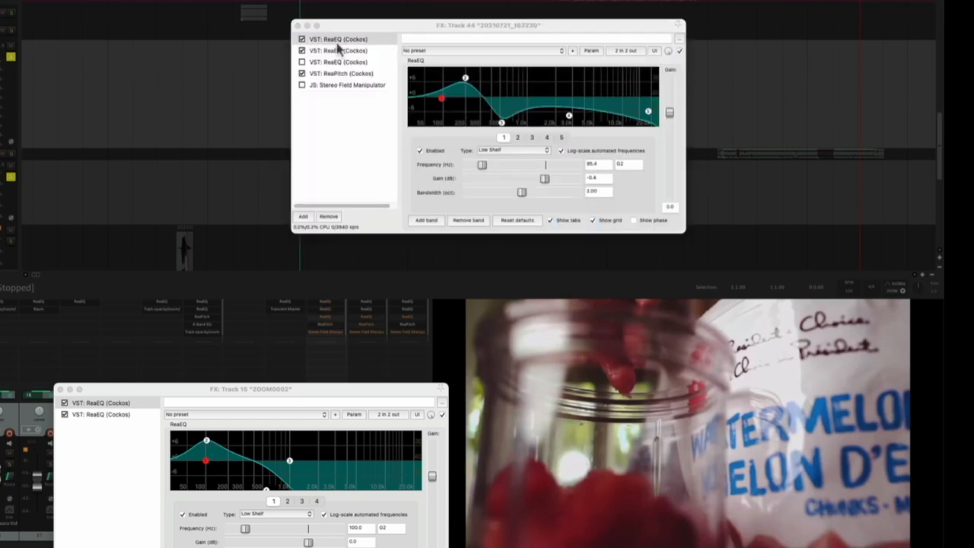
# Review track 44's two ReaEQs and ReaPitch at about 6.58 semitones
pyautogui.click(338, 50)
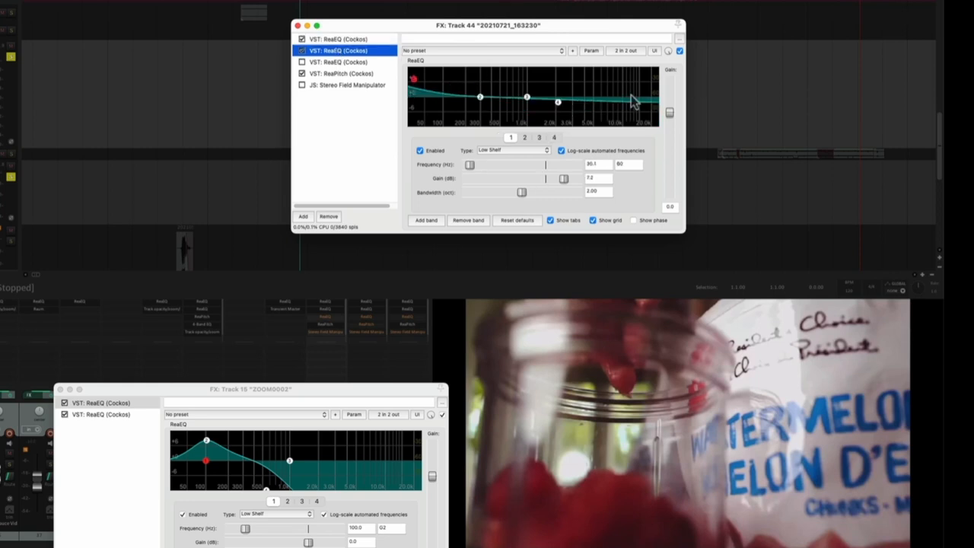
pyautogui.click(340, 73)
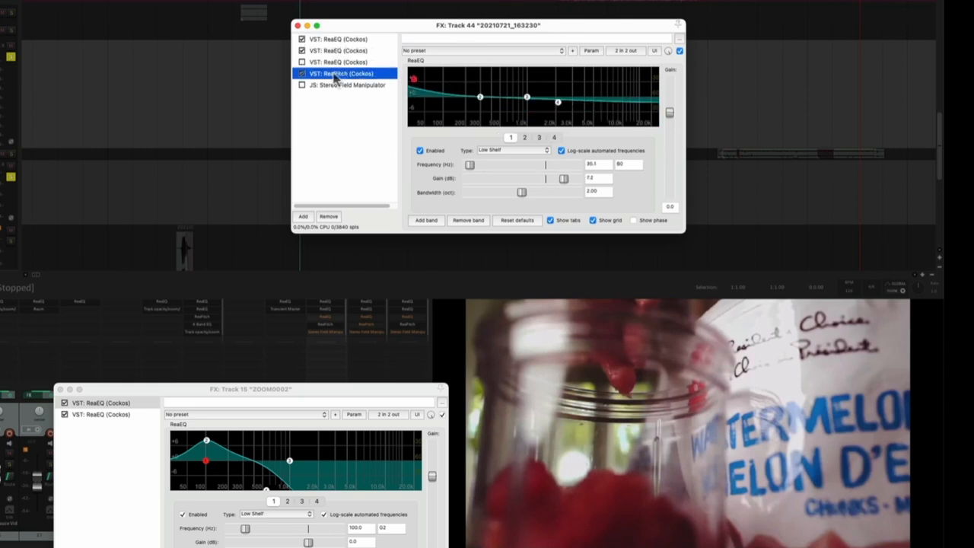
pyautogui.click(341, 73)
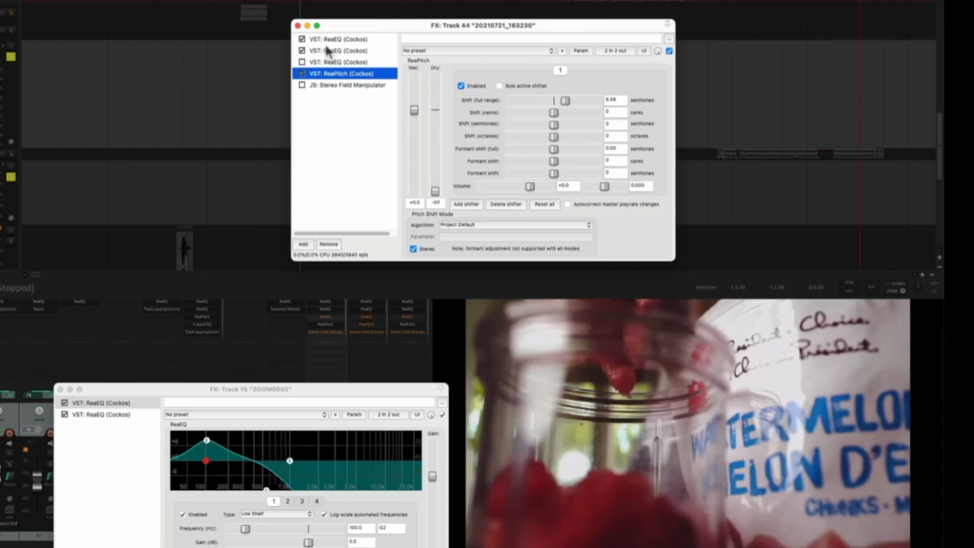
pyautogui.click(297, 25)
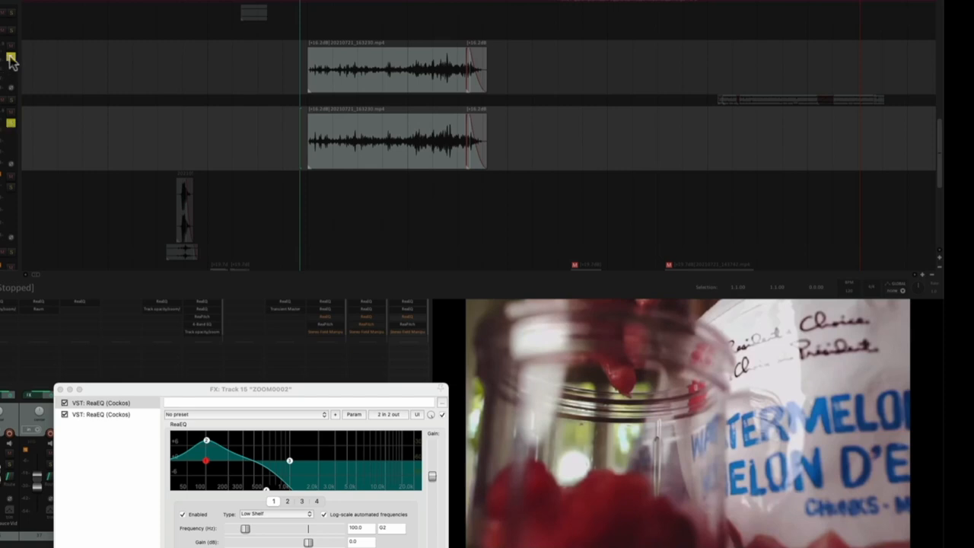
# Inspect track 46's second ReaEQ and ReaPitch at -19.82 semitones, then close effects
pyautogui.click(11, 58)
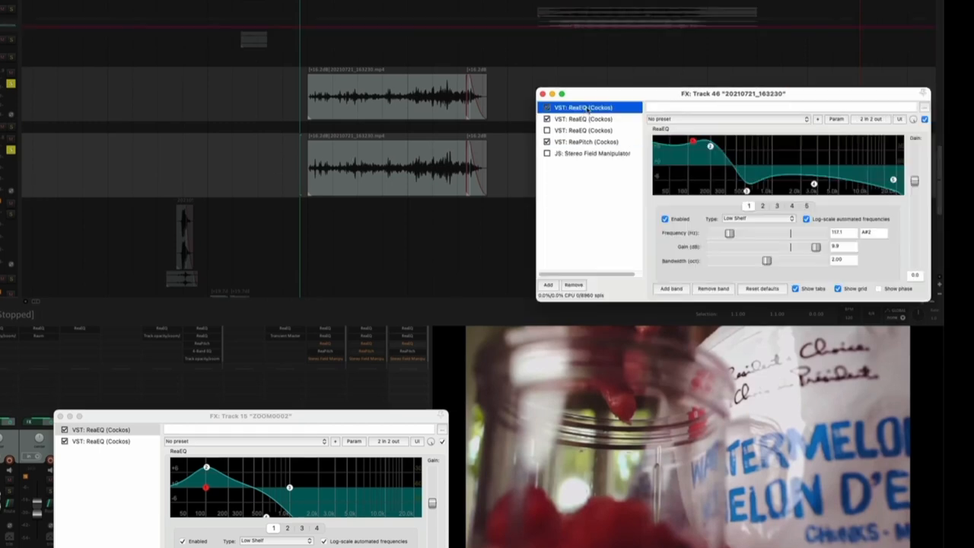
pyautogui.click(582, 119)
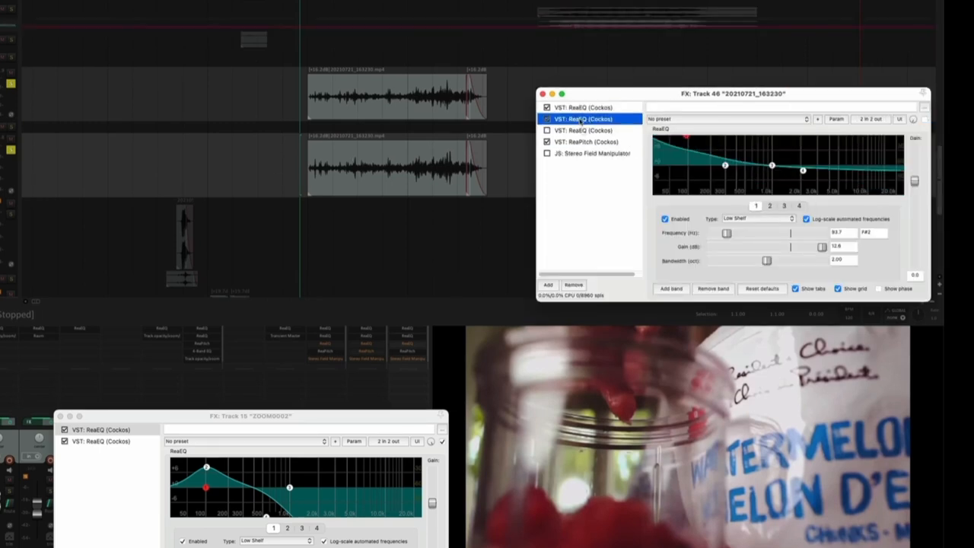
pyautogui.click(584, 142)
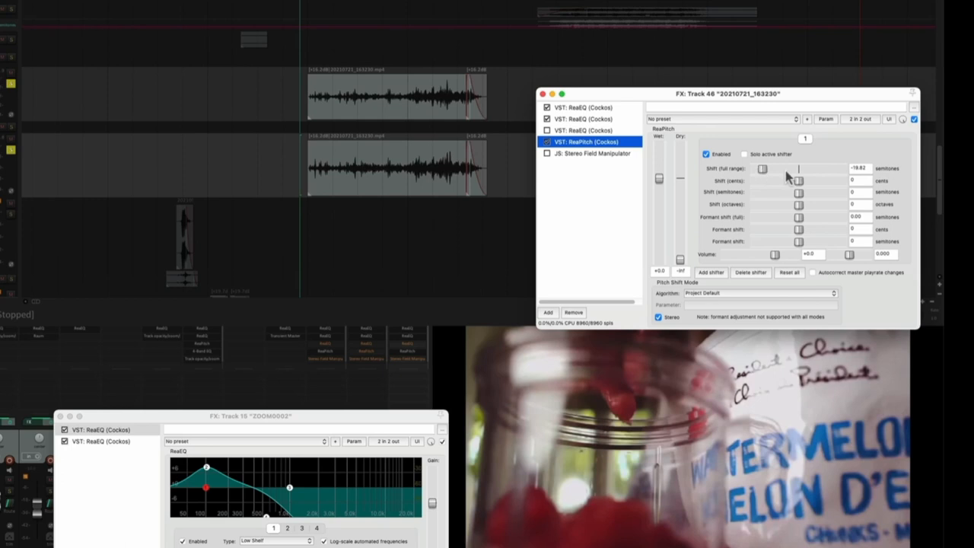
pyautogui.moveTo(788, 176)
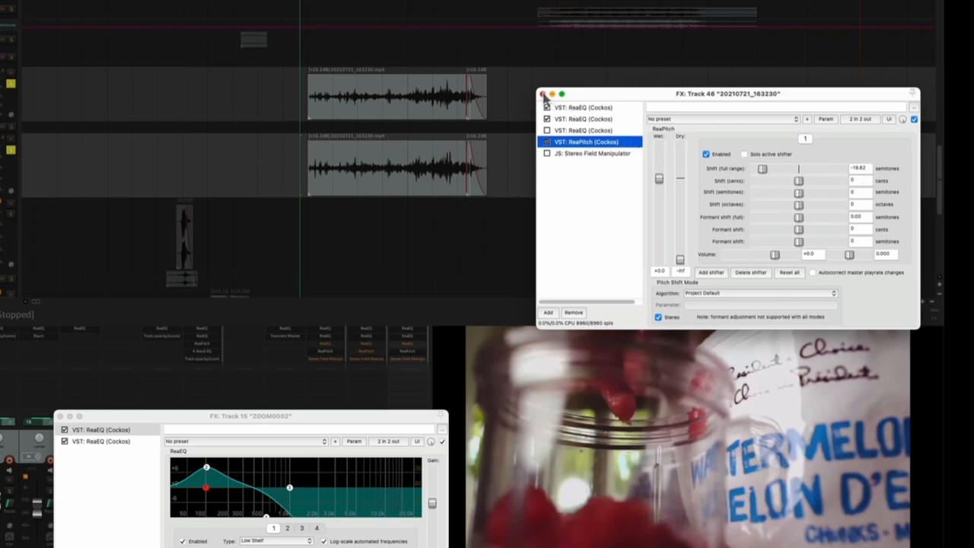
pyautogui.click(542, 94)
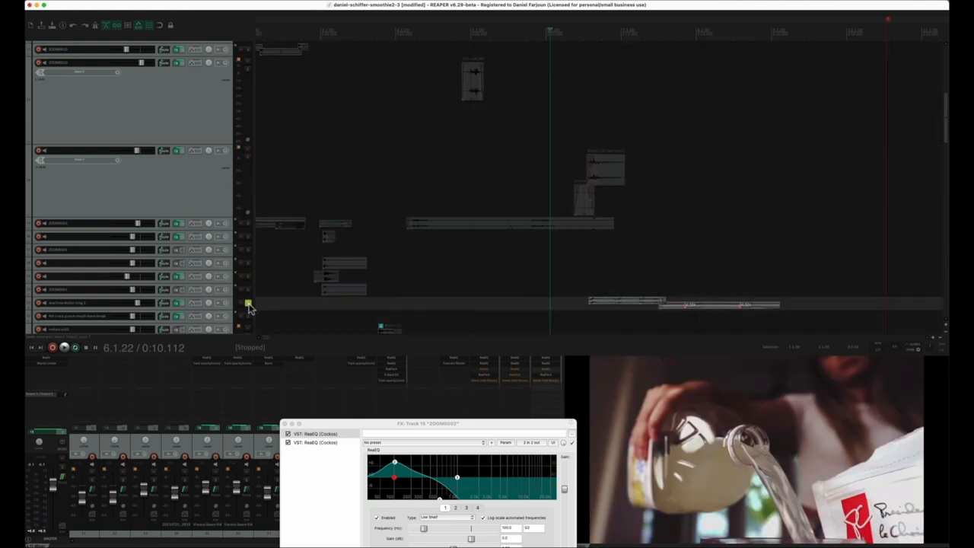
# Open Media Item Properties for the machine-motor-long-1 item
pyautogui.click(65, 347)
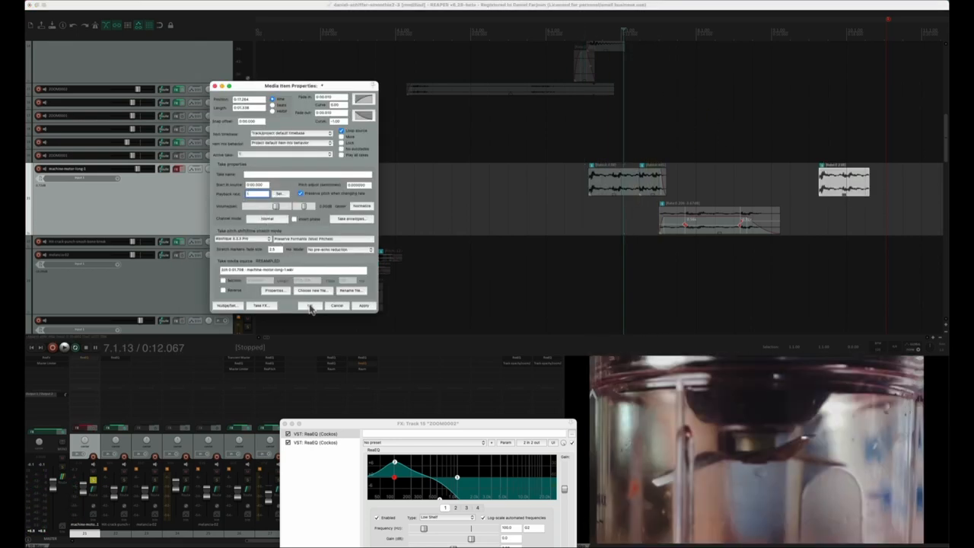
# Confirm the motor item's properties with rate 0.206 and -3.67 dB
pyautogui.click(310, 305)
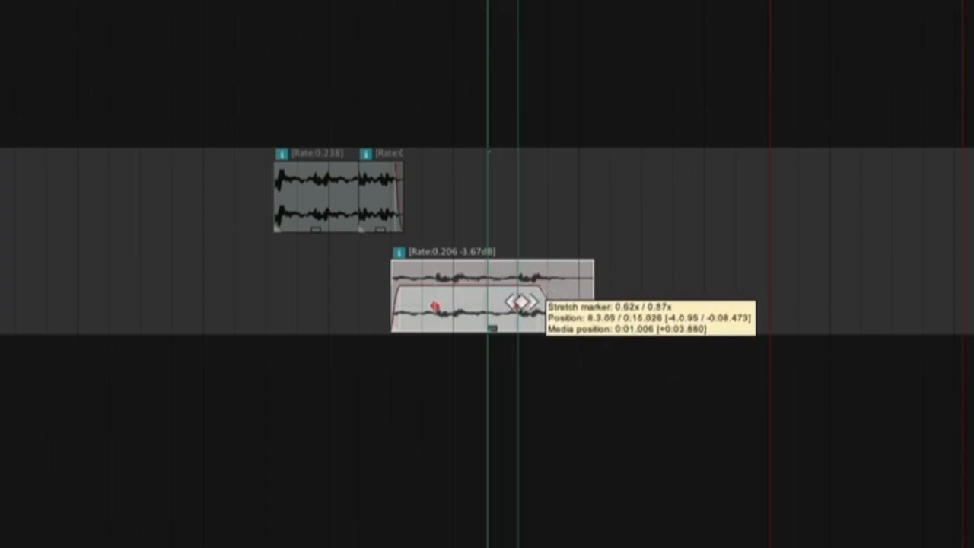
# Drag the stretch marker in the Rate:0.206 motor item, giving about 0.79x/0.77x
pyautogui.moveTo(522, 302); pyautogui.dragTo(502, 307)
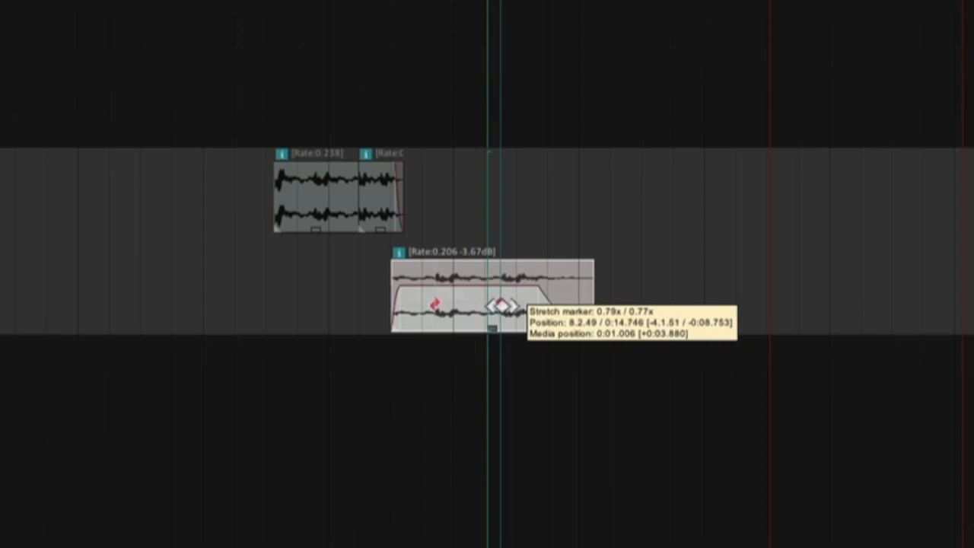
pyautogui.moveTo(498, 306); pyautogui.dragTo(533, 304)
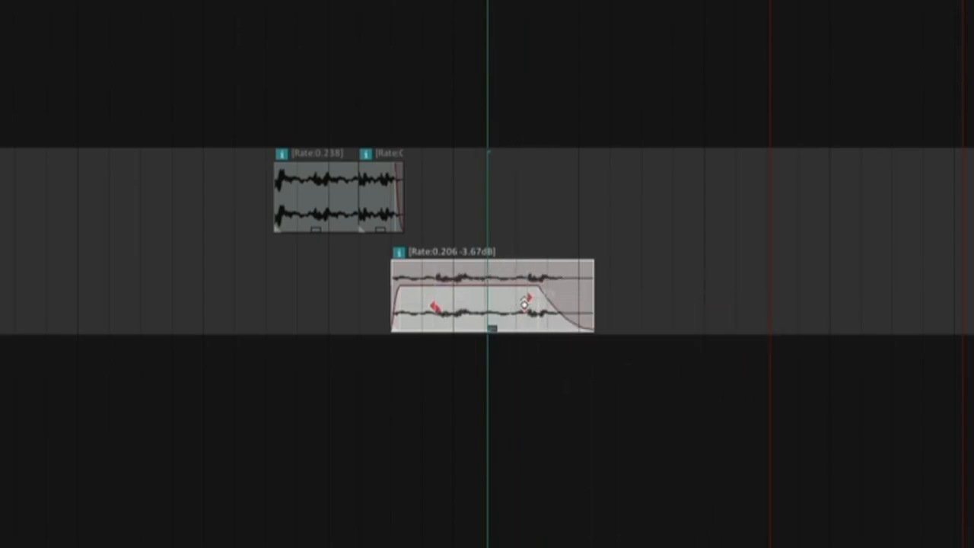
# Open the slowed motor item's context menu to reach its stretch marker options
pyautogui.rightClick(524, 304)
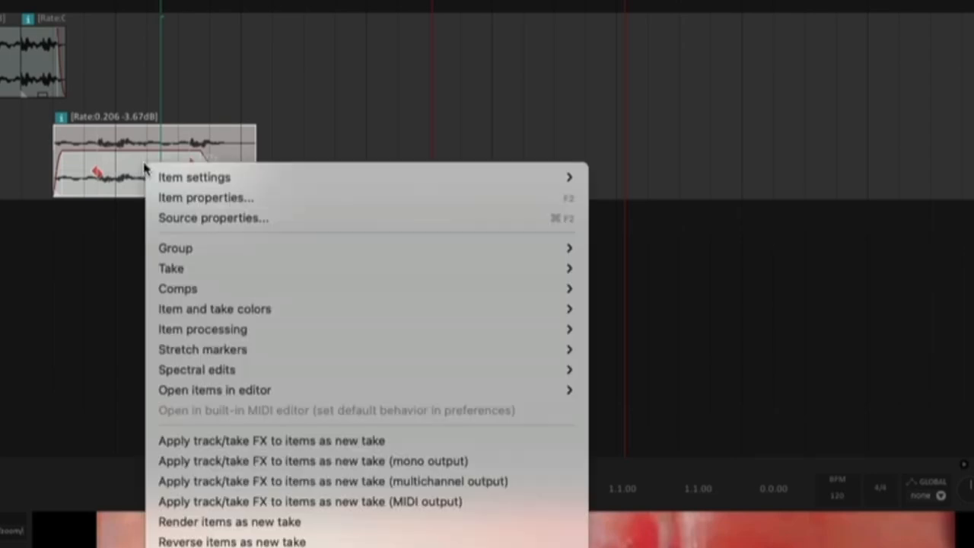
pyautogui.moveTo(215, 308)
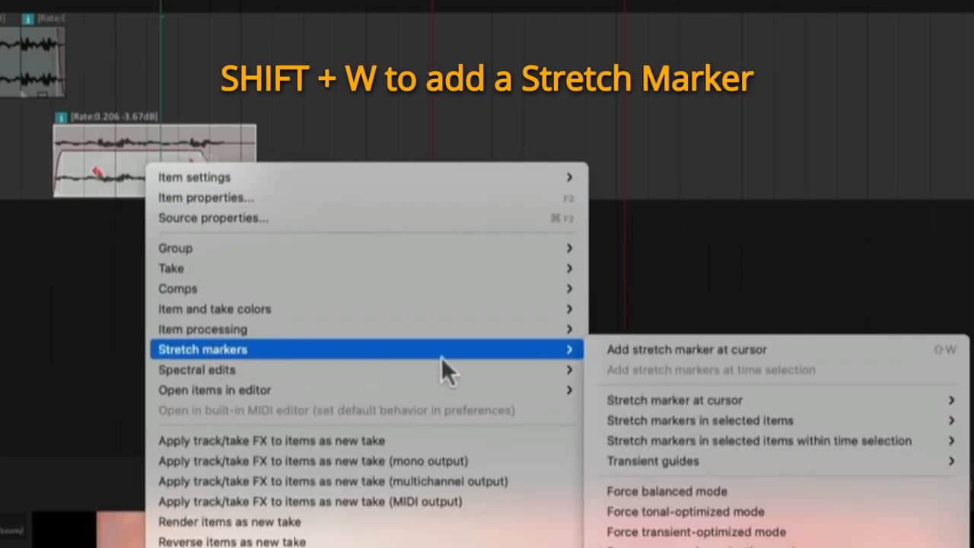
pyautogui.moveTo(943, 361)
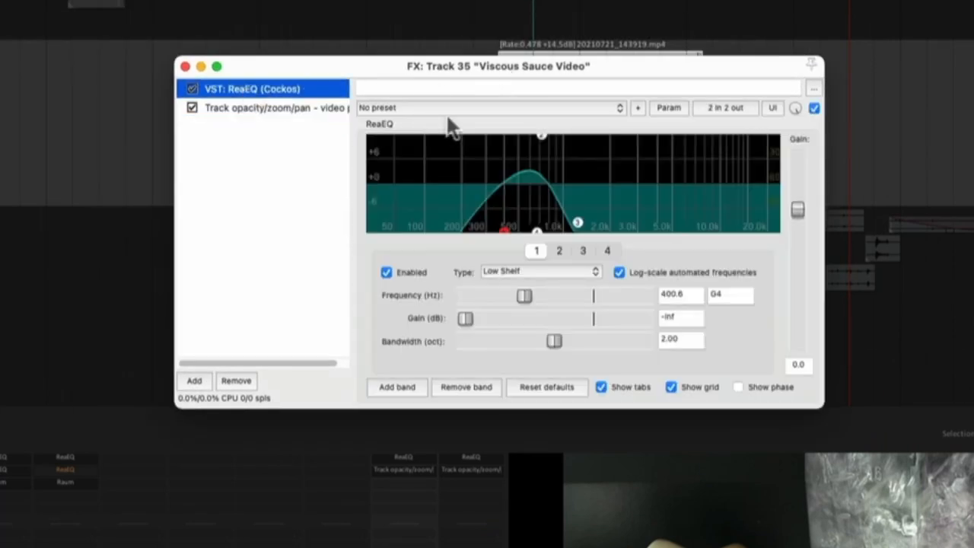
pyautogui.moveTo(647, 189)
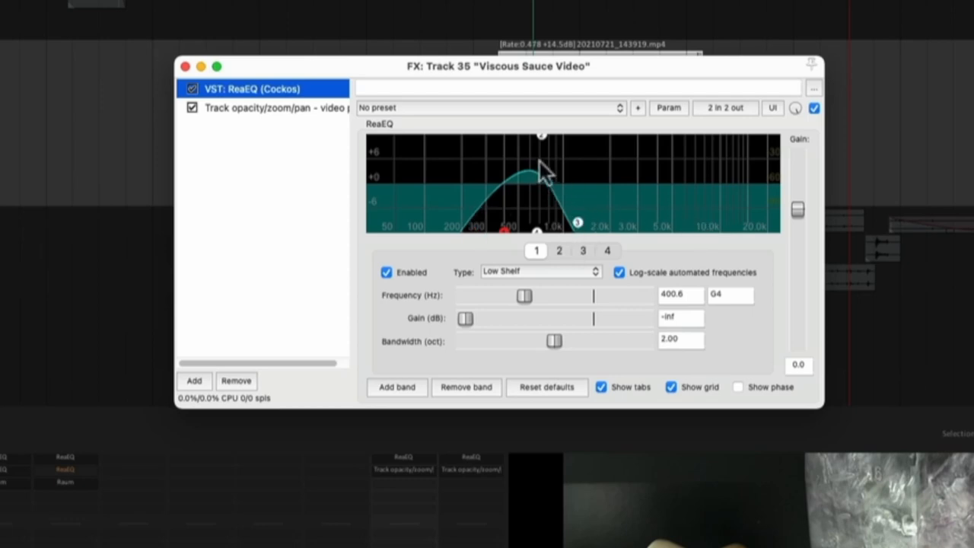
pyautogui.moveTo(542, 173)
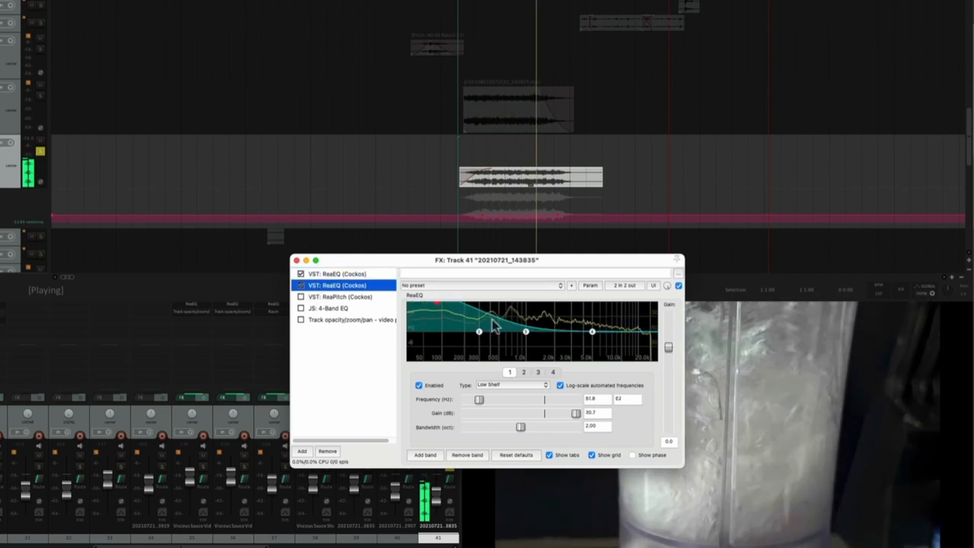
# Check track 41's second ReaEQ, enable ReaPitch at -13.8 semitones, then view 4-Band EQ
pyautogui.click(340, 297)
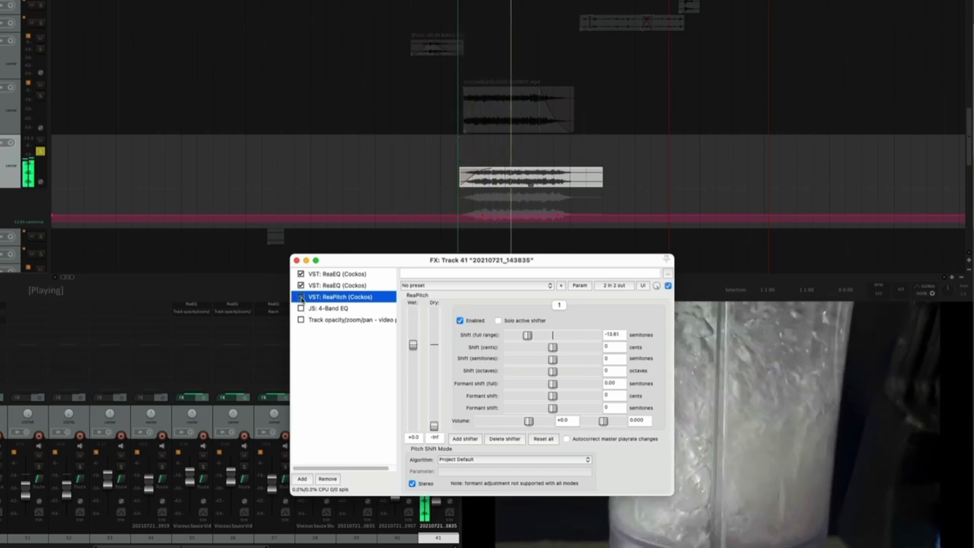
pyautogui.click(329, 307)
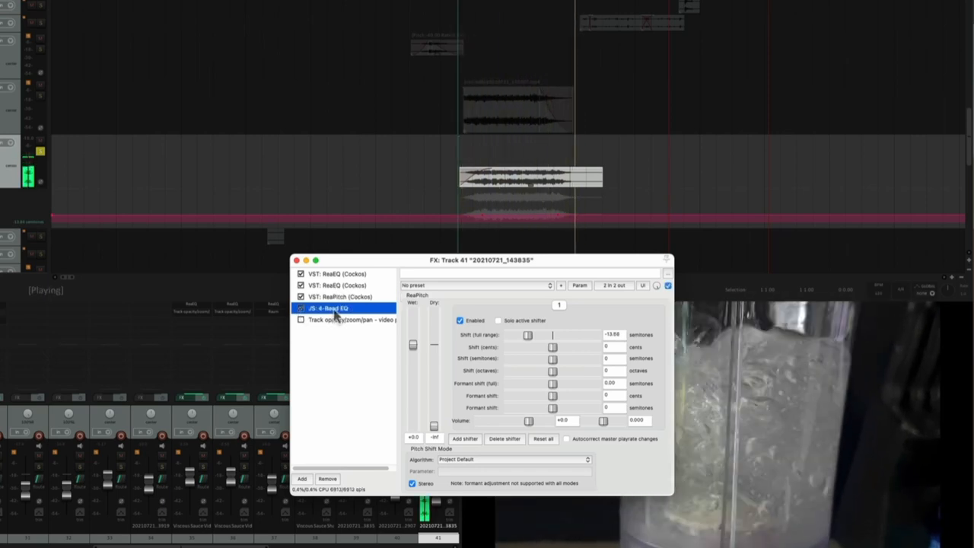
pyautogui.click(329, 308)
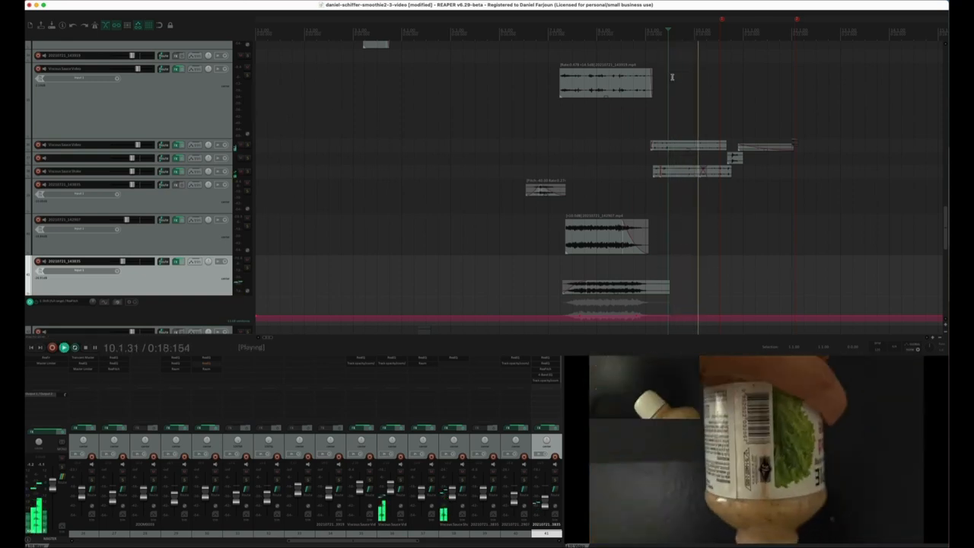
# Select the Viscous Sauce Shake track and show its ReaEQ high-cut curve
pyautogui.click(63, 347)
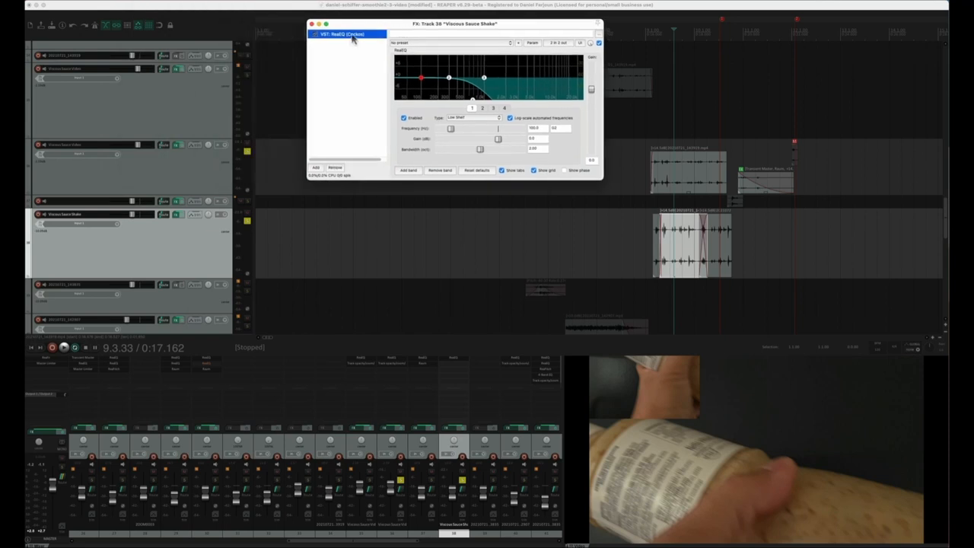
# Close track 36's ReaEQ window and grab the short clip on the track above
pyautogui.click(311, 23)
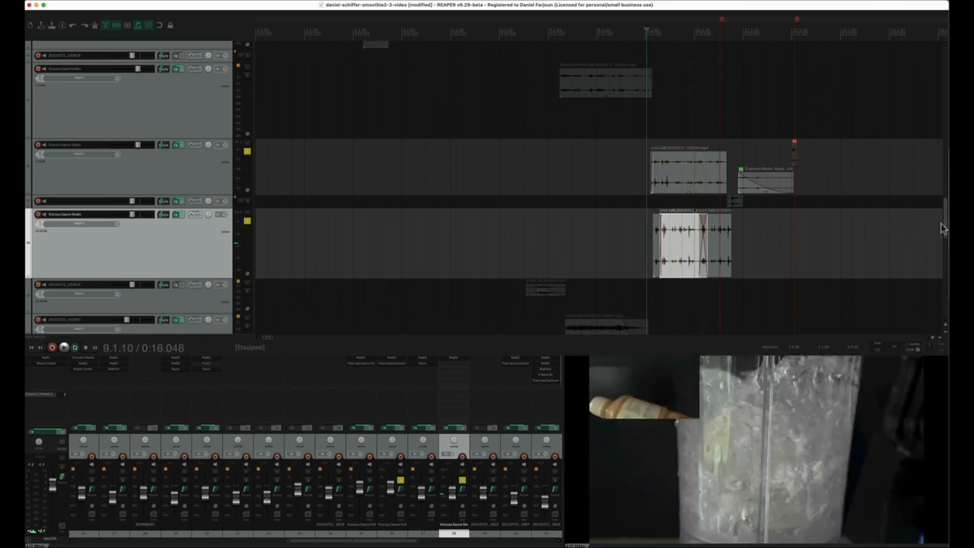
pyautogui.click(63, 347)
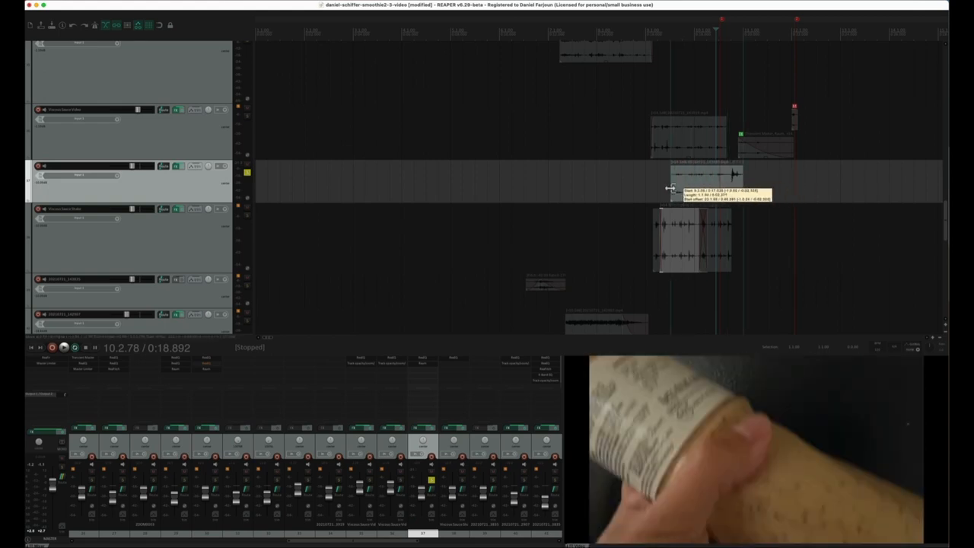
# Trim the short clip and select the glued noise item to view its ReaEQ
pyautogui.click(63, 347)
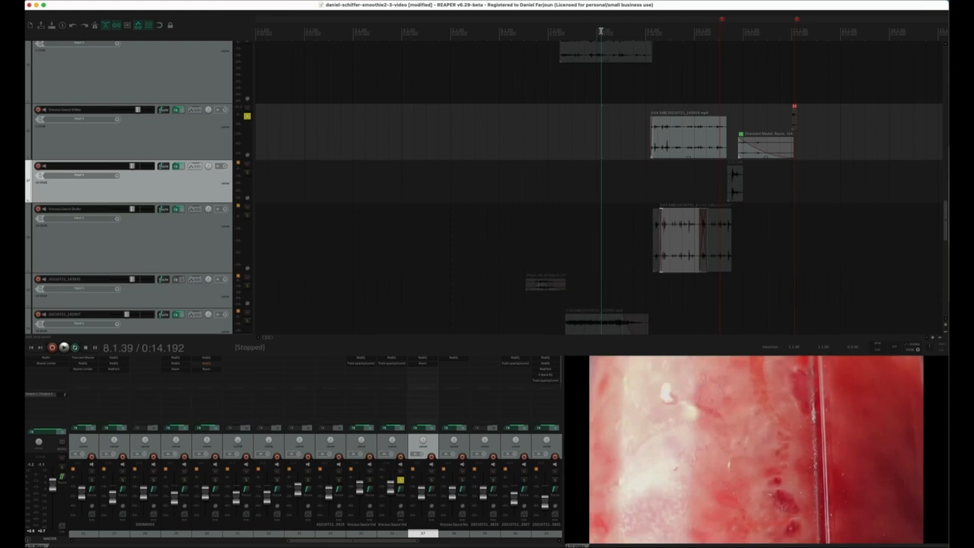
pyautogui.click(63, 347)
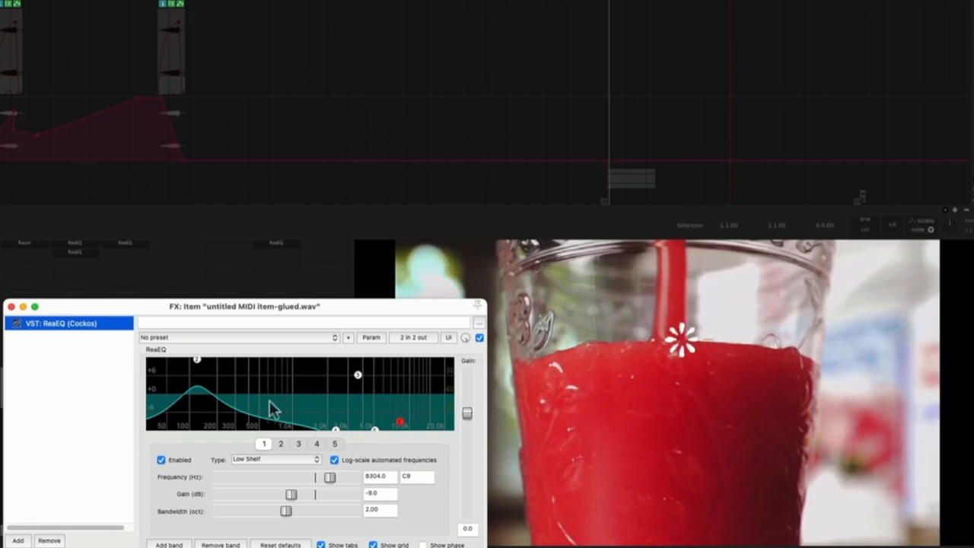
pyautogui.moveTo(198, 358)
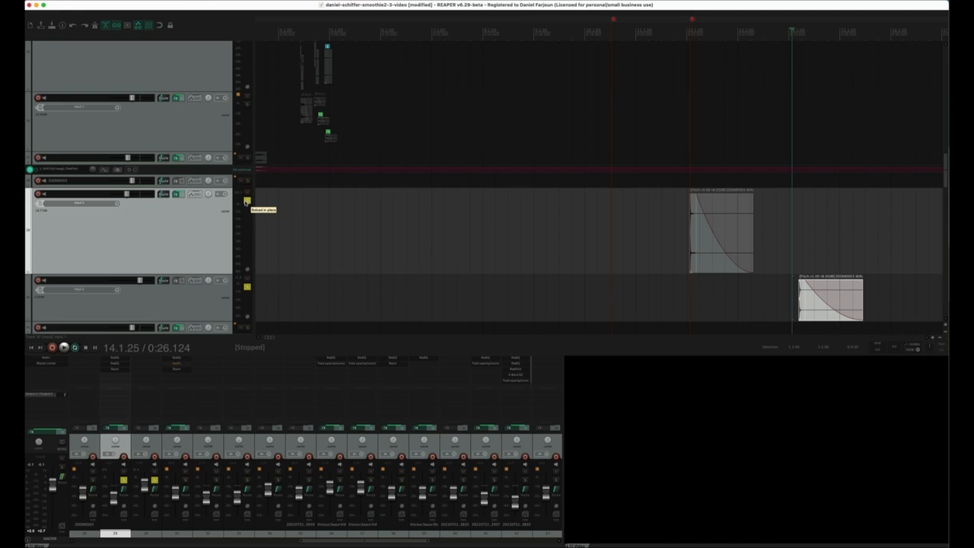
# Show track 29's first ReaEQ with deep 1–4 kHz notches and a 10 kHz high band
pyautogui.click(64, 347)
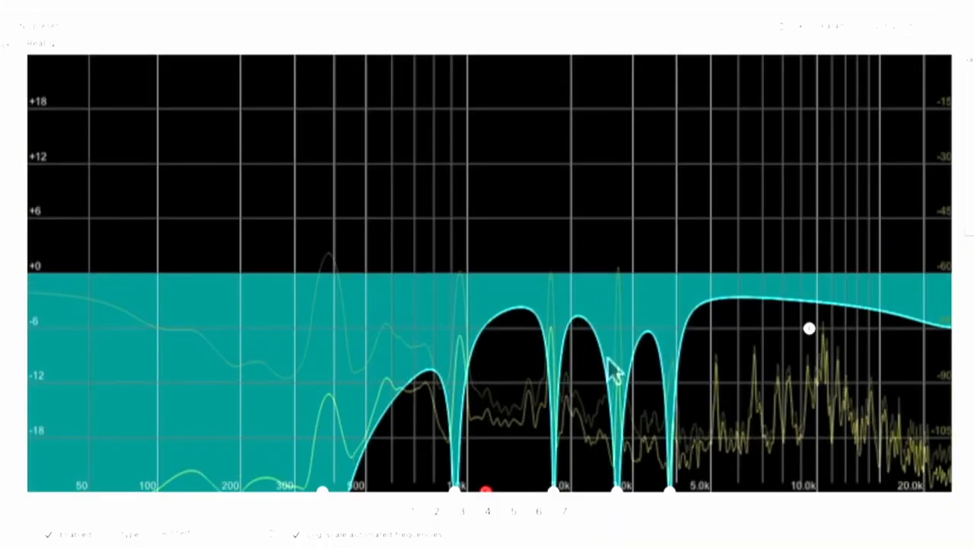
pyautogui.moveTo(562, 351)
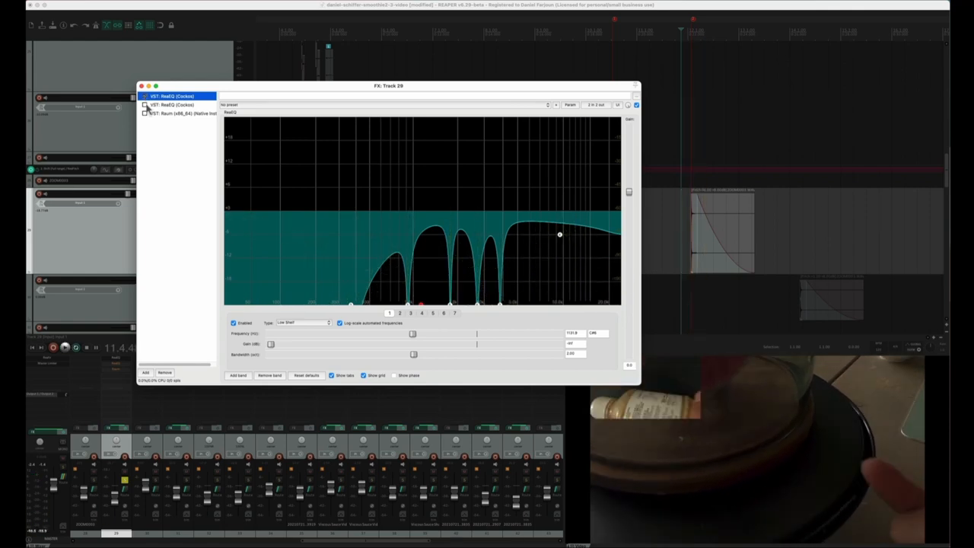
# View track 29's second ReaEQ, then open the Raum reverb's plug-in window
pyautogui.click(175, 104)
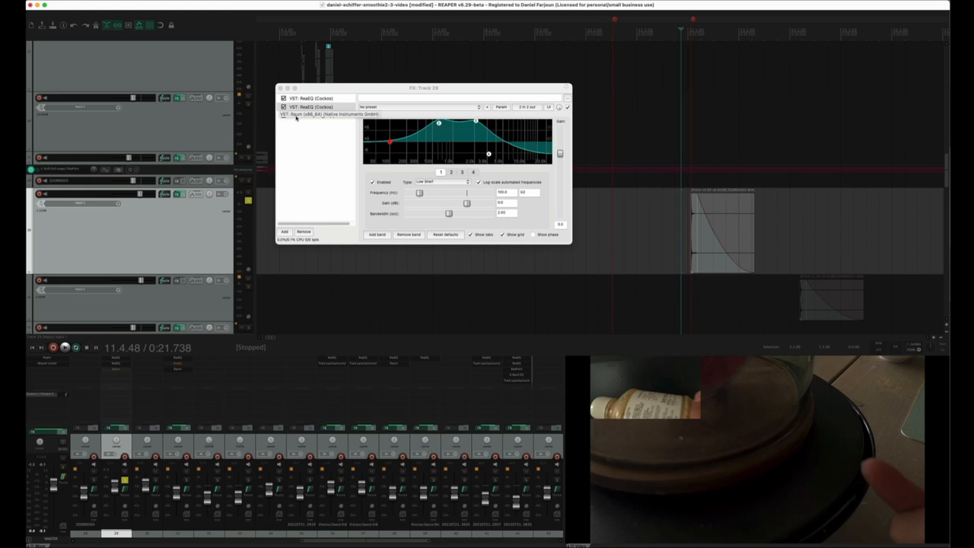
pyautogui.click(314, 107)
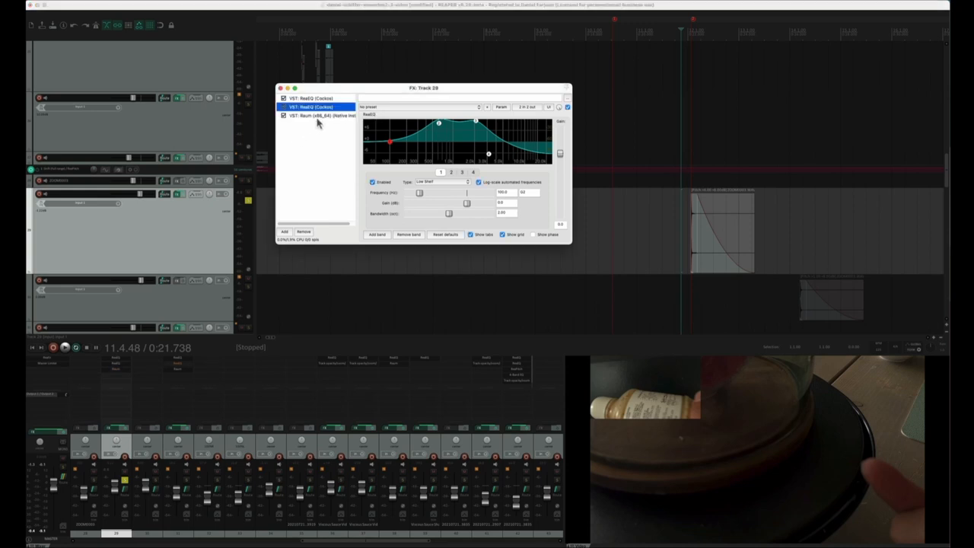
pyautogui.click(319, 116)
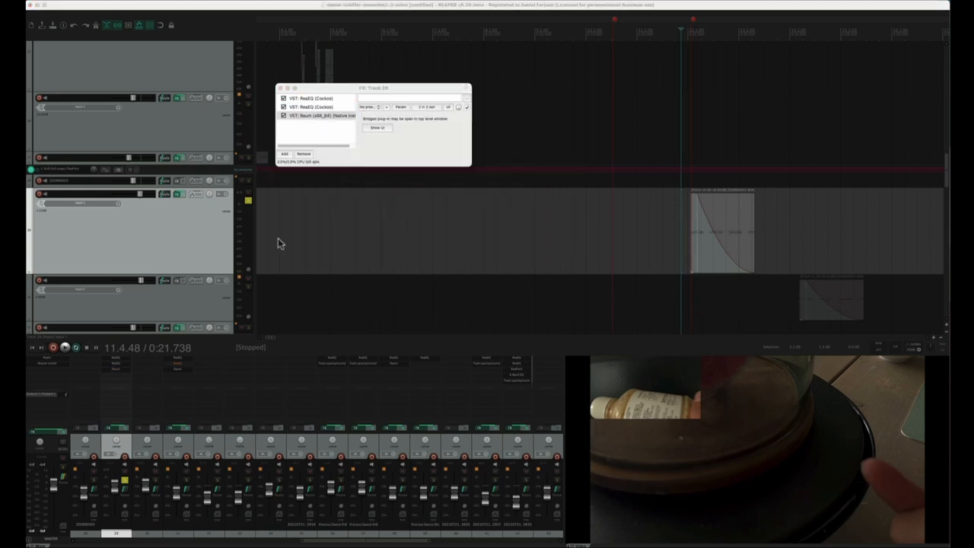
pyautogui.click(376, 127)
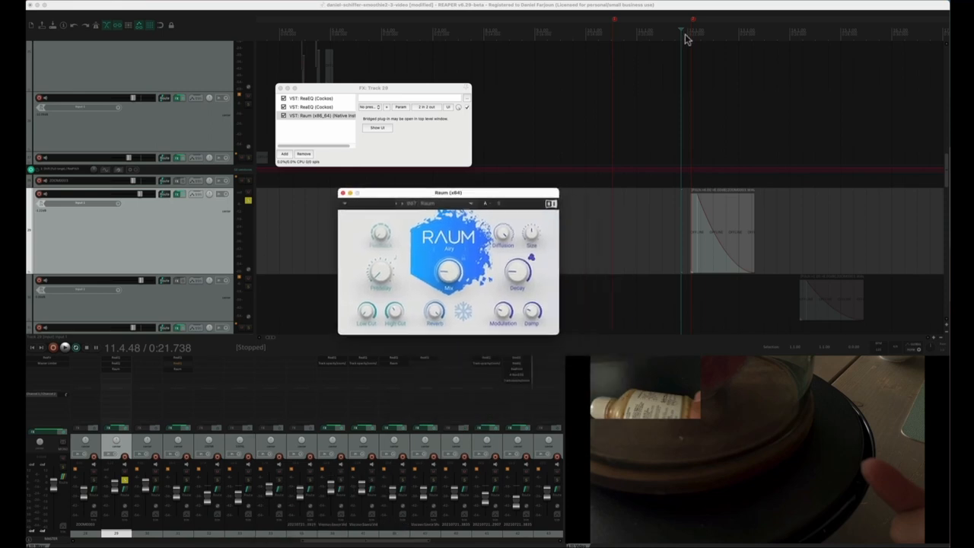
# Select the decaying clip on the lower track and audition from about 12.3.04
pyautogui.click(65, 347)
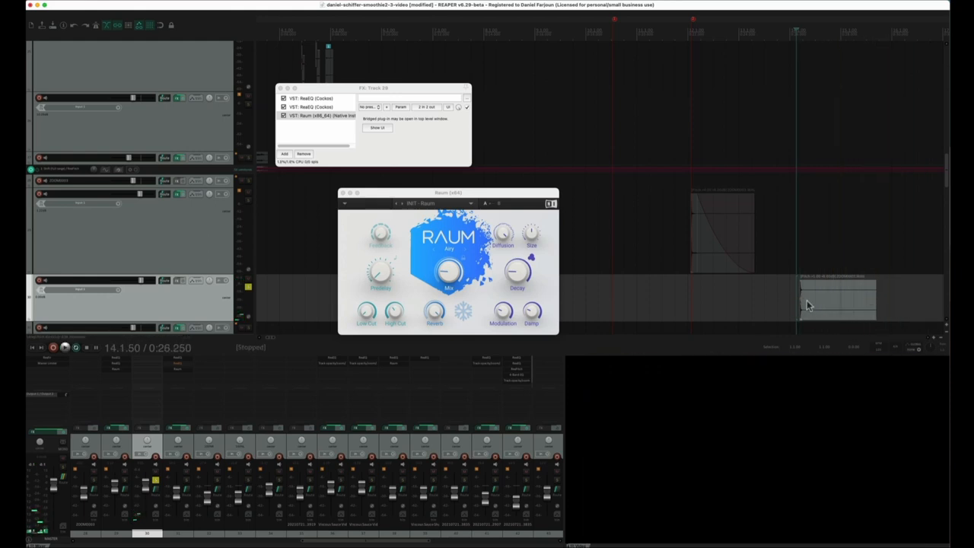
pyautogui.click(65, 348)
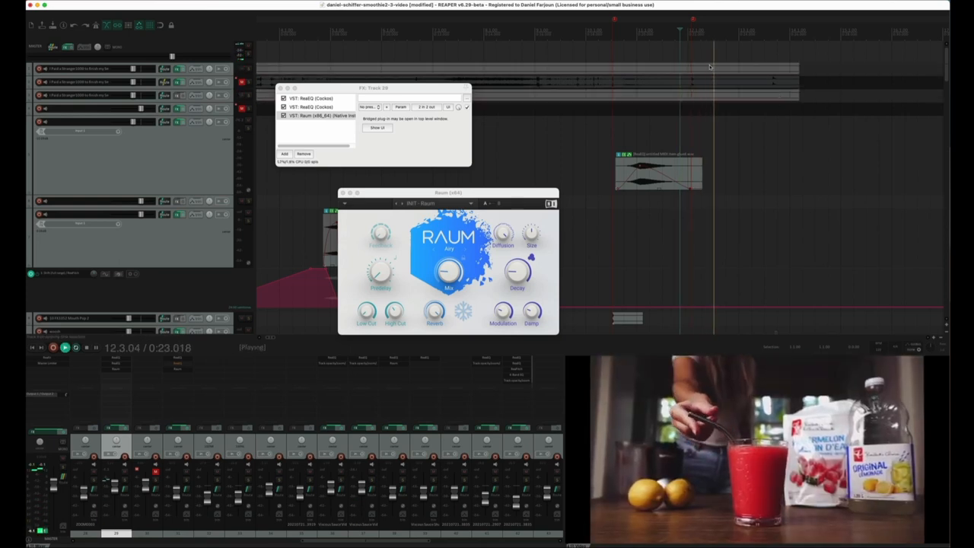
# Close the FX and Raum windows and play the MelofFlux soundtrack from the start
pyautogui.click(64, 347)
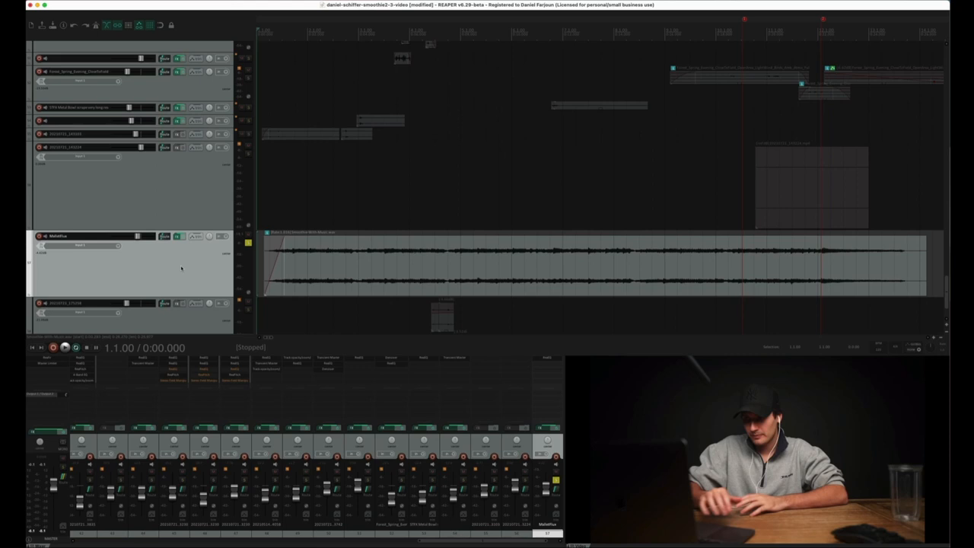
pyautogui.click(65, 347)
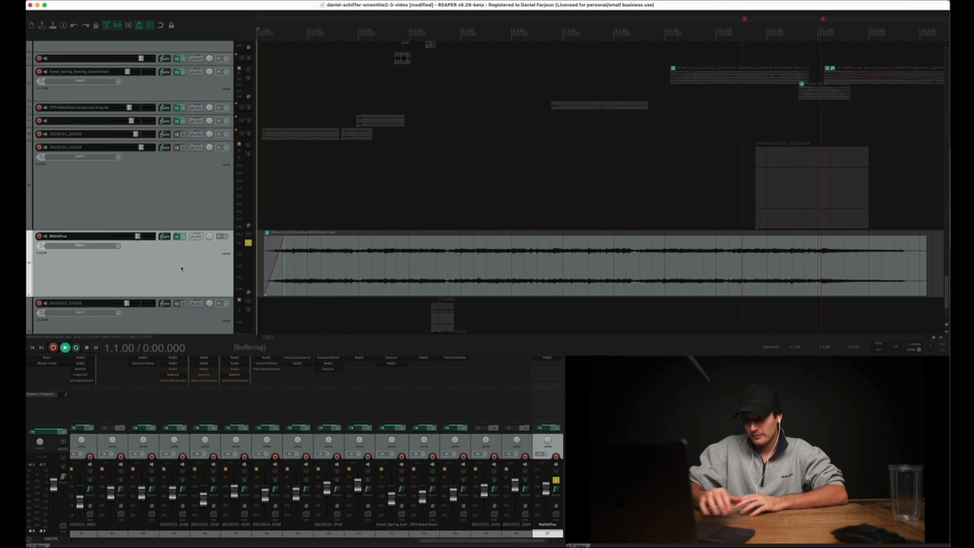